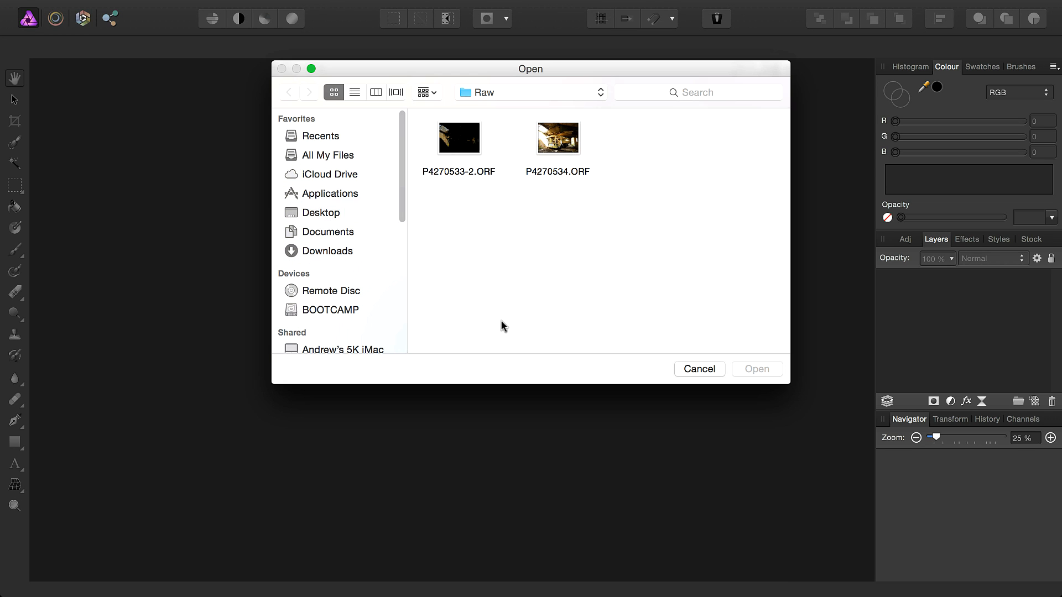
# Step: Open the brighter raw exposure P4270534.ORF and develop it into a pixel document
pyautogui.click(557, 138)
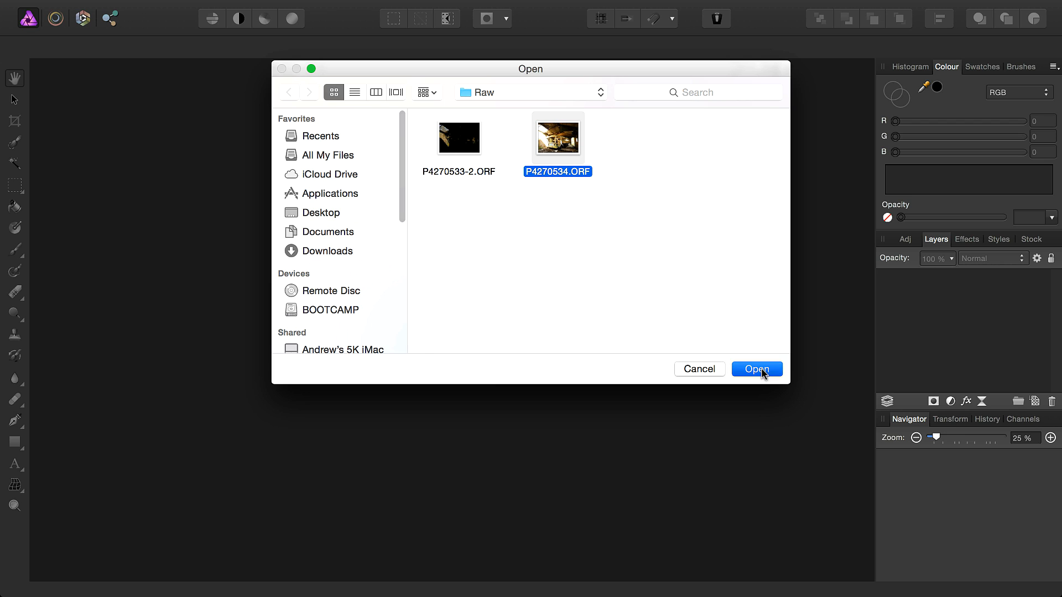
pyautogui.click(757, 369)
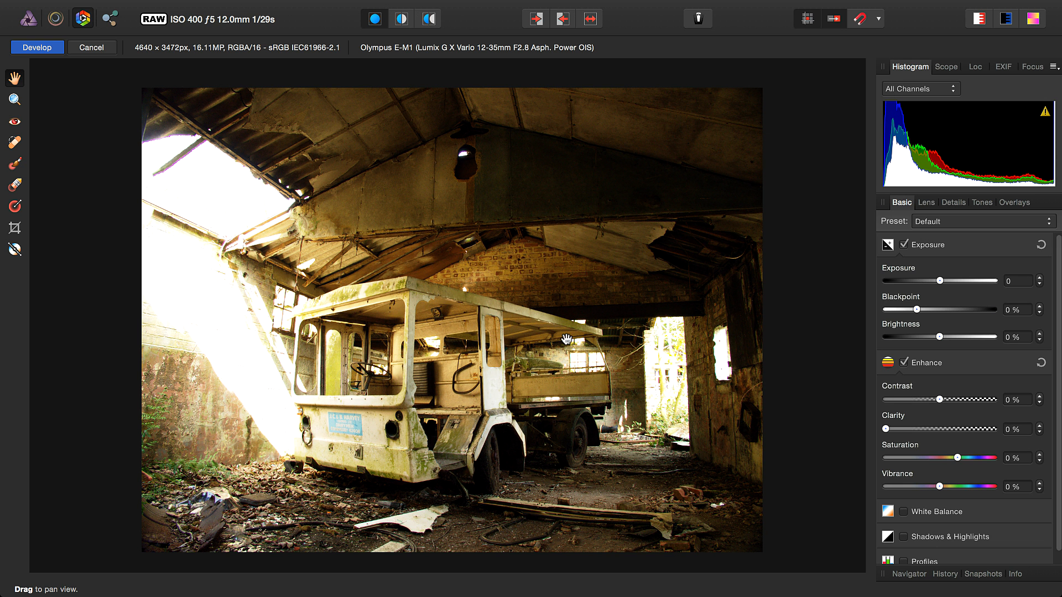
pyautogui.moveTo(245, 193)
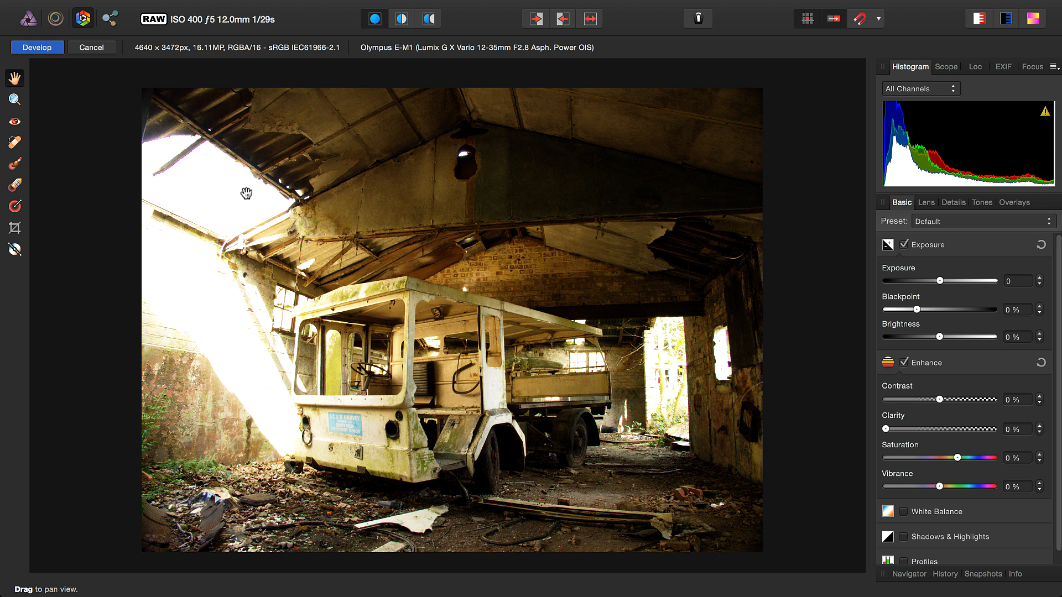
pyautogui.moveTo(667, 372)
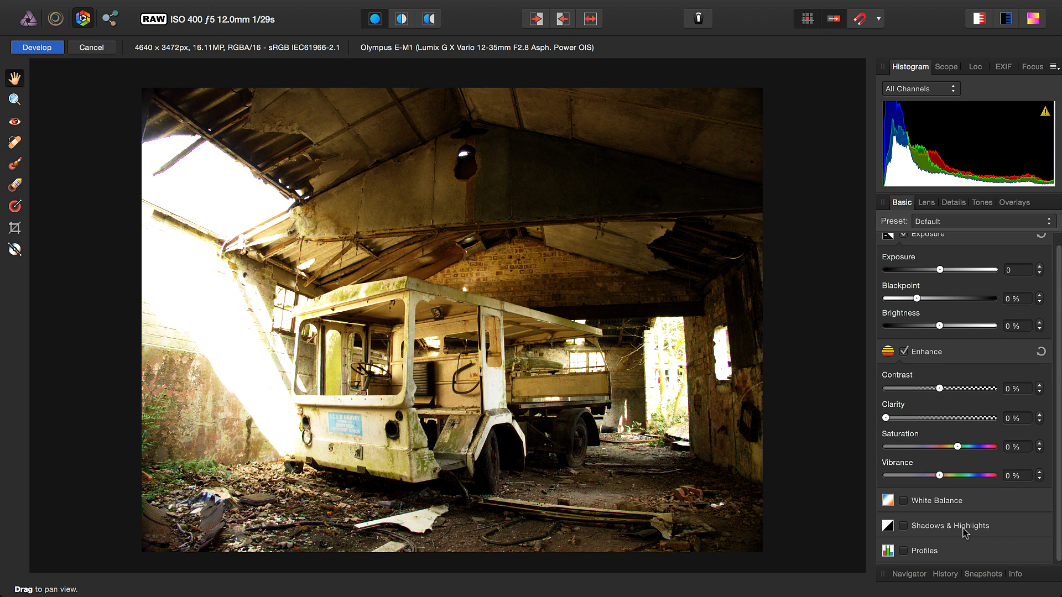
pyautogui.click(903, 525)
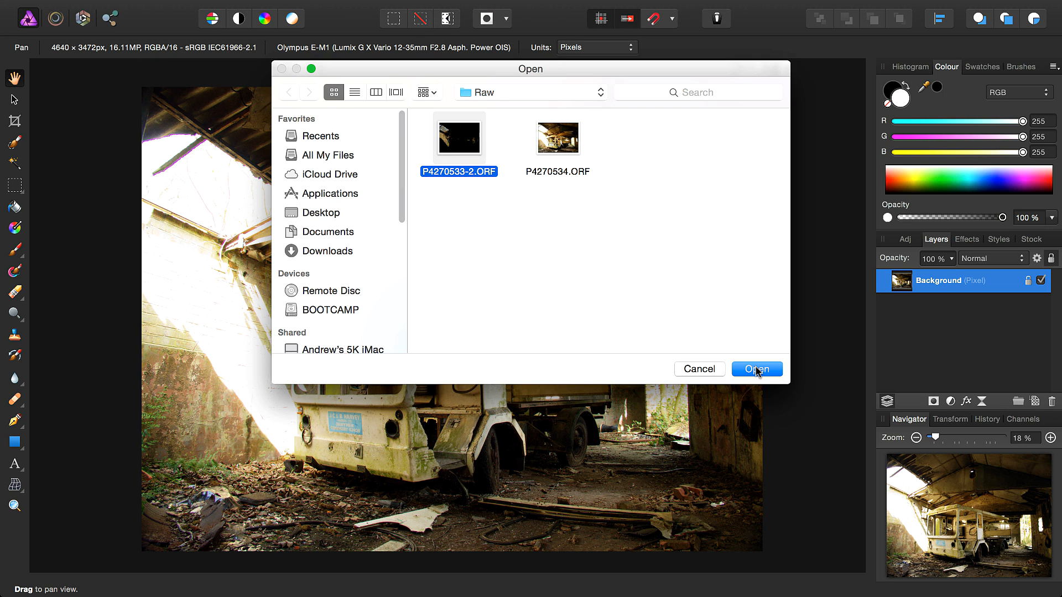
# Step: Open P4270533-2.ORF, drag Highlights down to -69%, and develop it
pyautogui.click(757, 369)
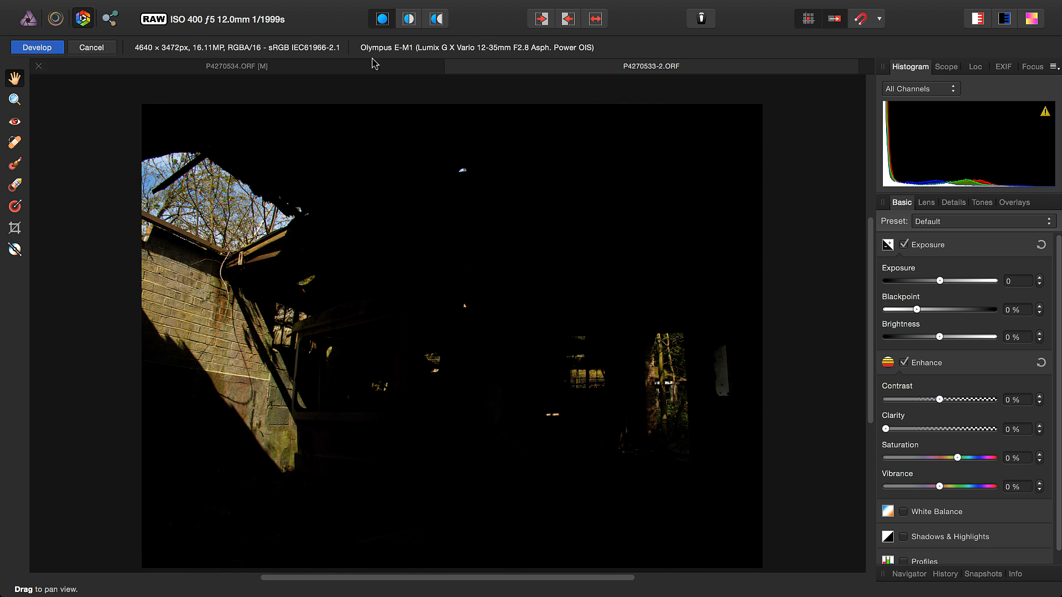
pyautogui.moveTo(273, 26)
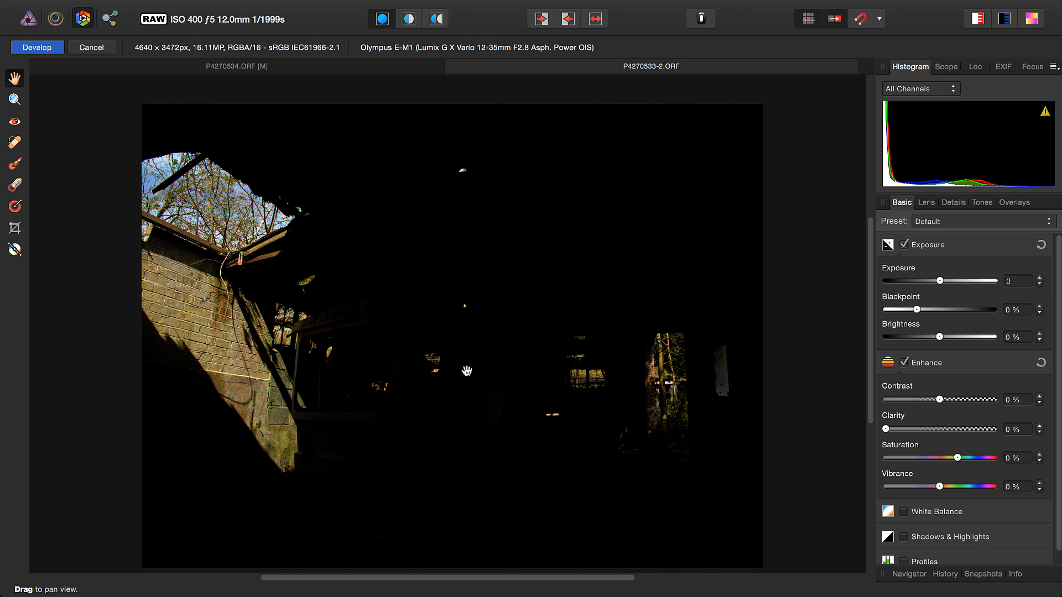
pyautogui.moveTo(465, 371)
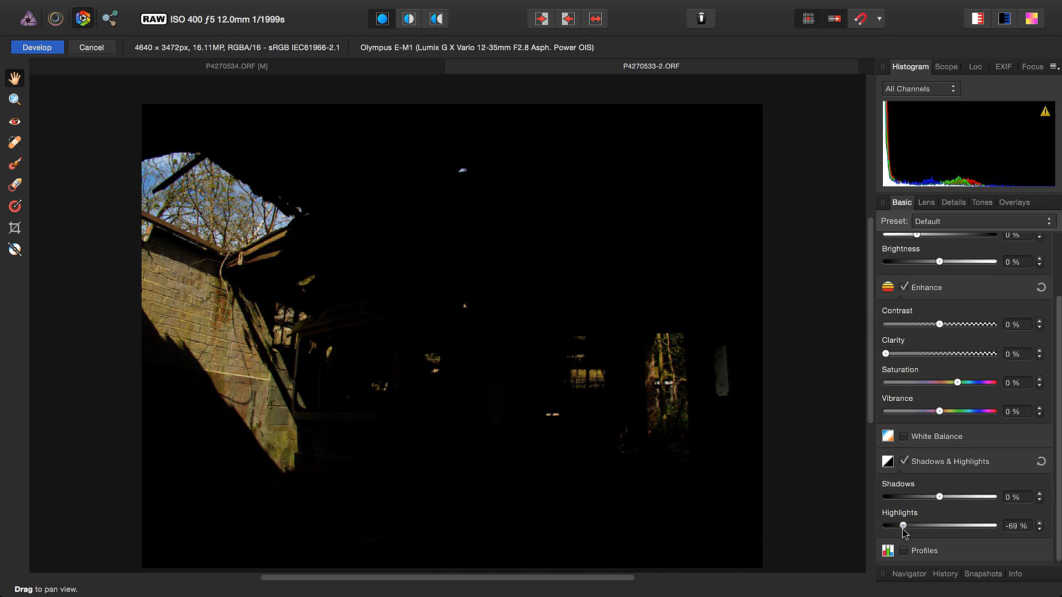
pyautogui.moveTo(903, 525); pyautogui.dragTo(885, 525)
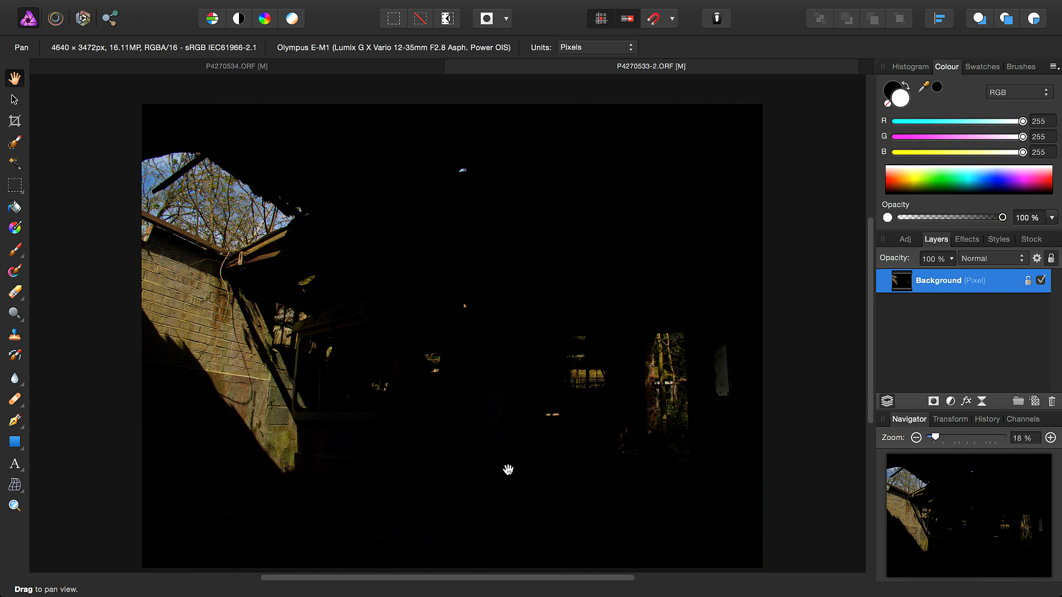
pyautogui.moveTo(606, 354)
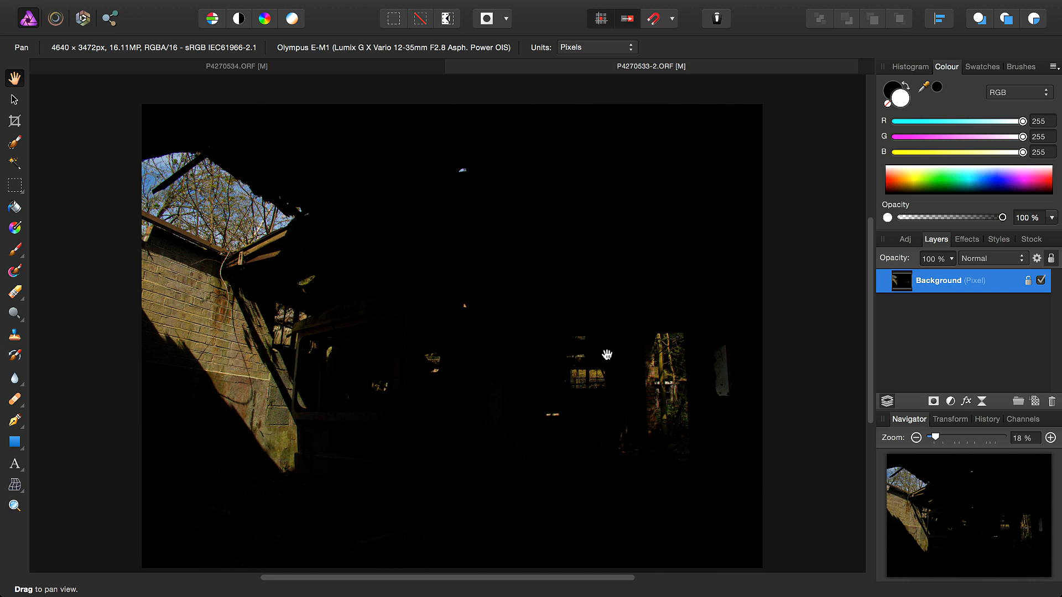
# Step: Copy the entire dark exposure and paste it as a layer into P4270534
pyautogui.press('cmd+a')
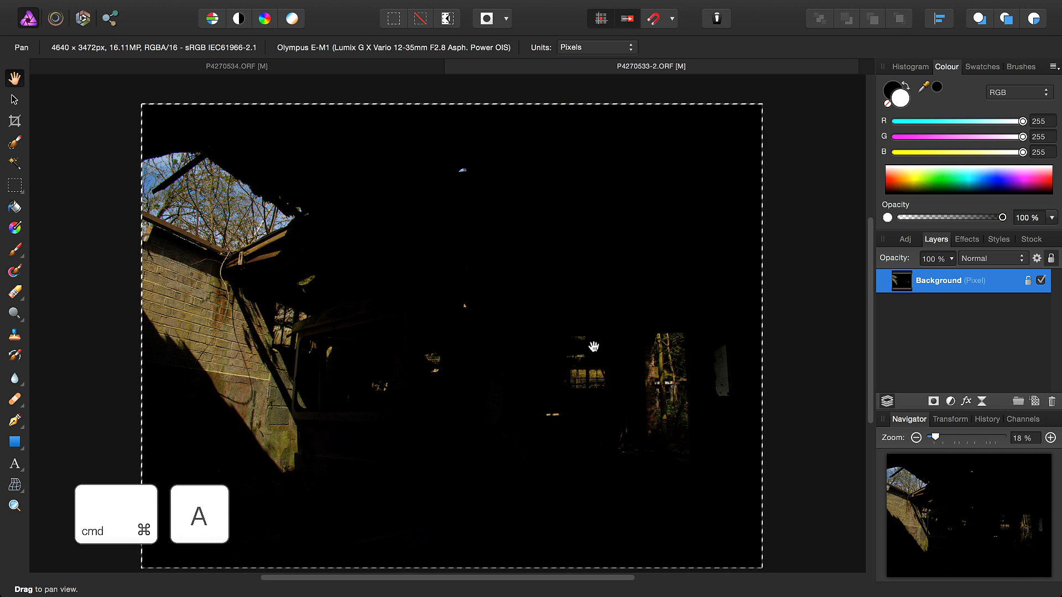
pyautogui.press('cmd+c')
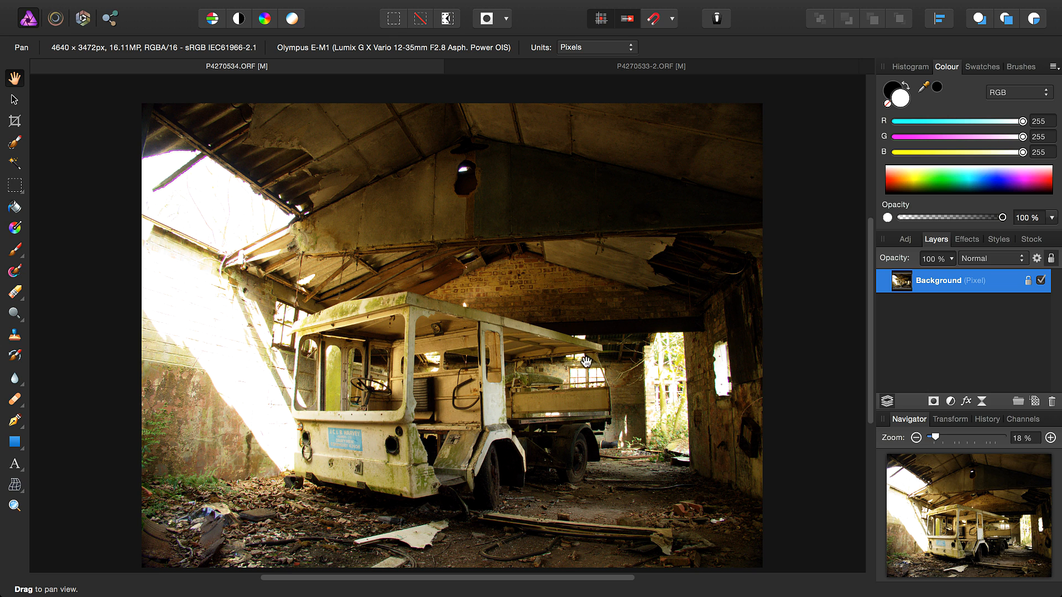
pyautogui.press('cmd+v')
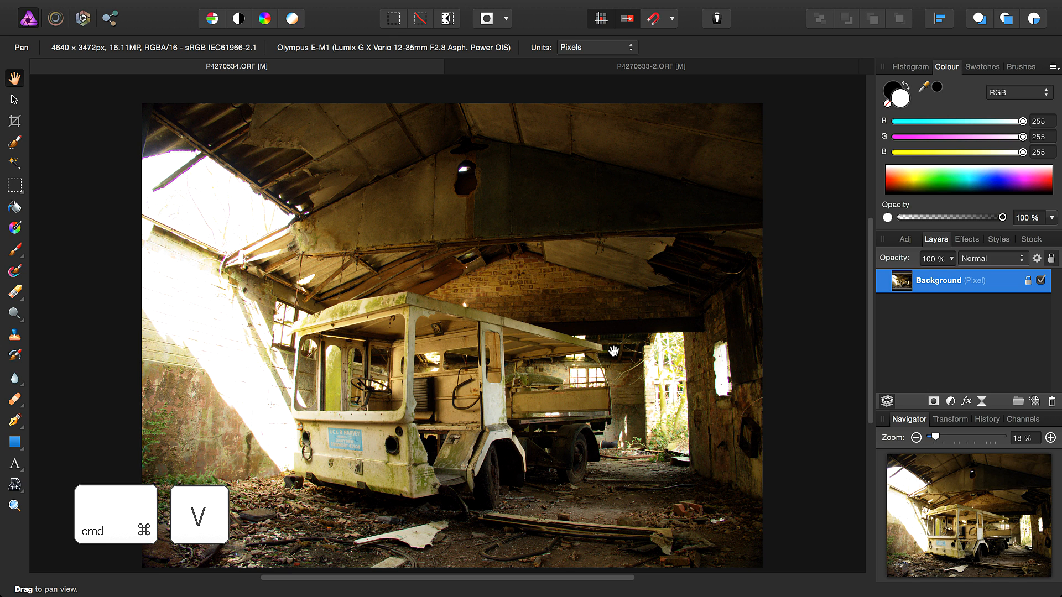
pyautogui.press('cmd+v')
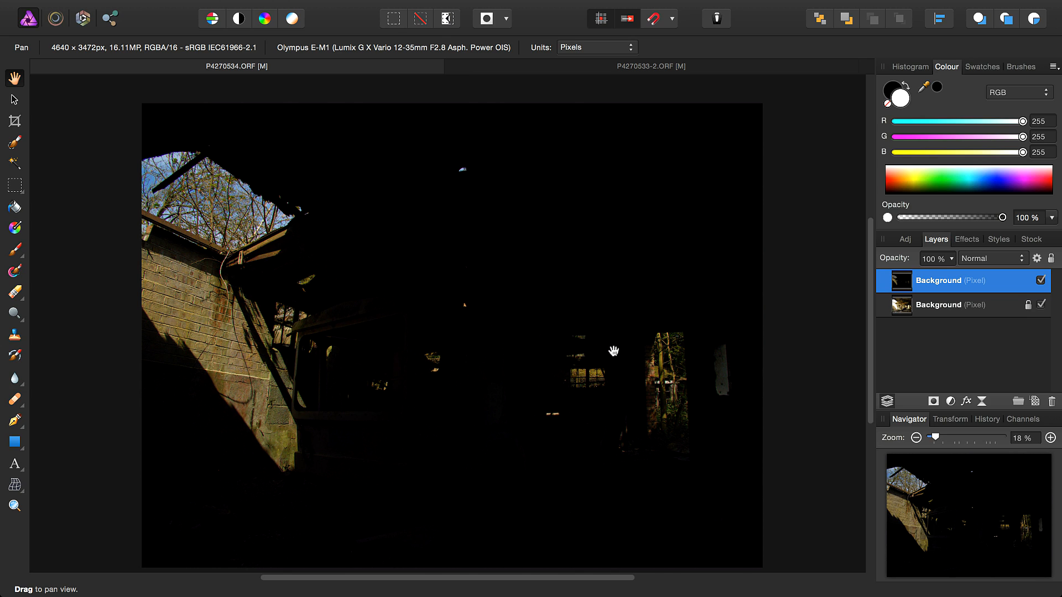
pyautogui.moveTo(731, 333)
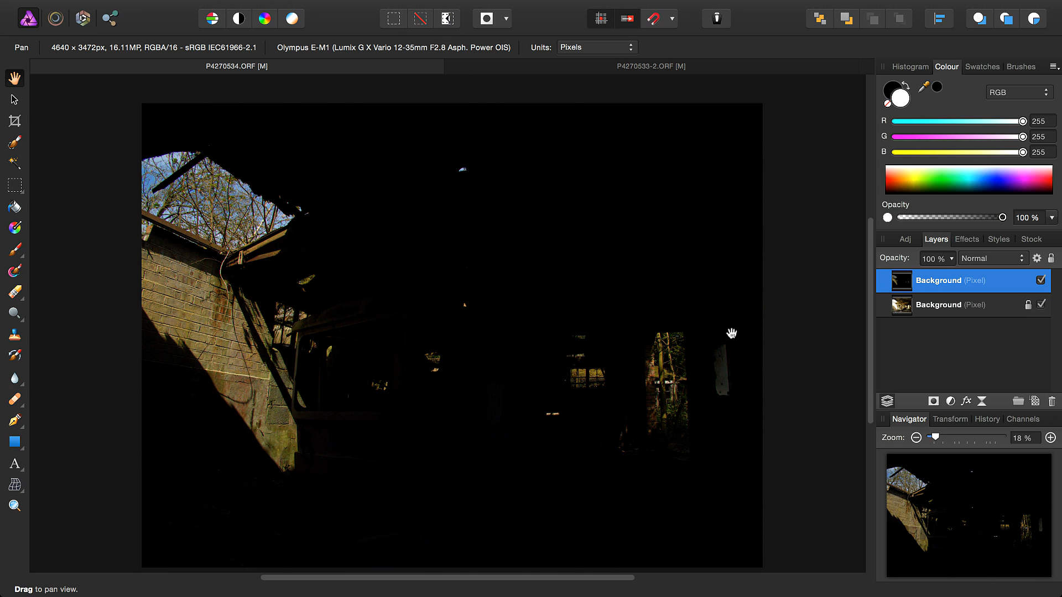
# Step: Set the top dark layer's blend mode to Difference
pyautogui.click(991, 258)
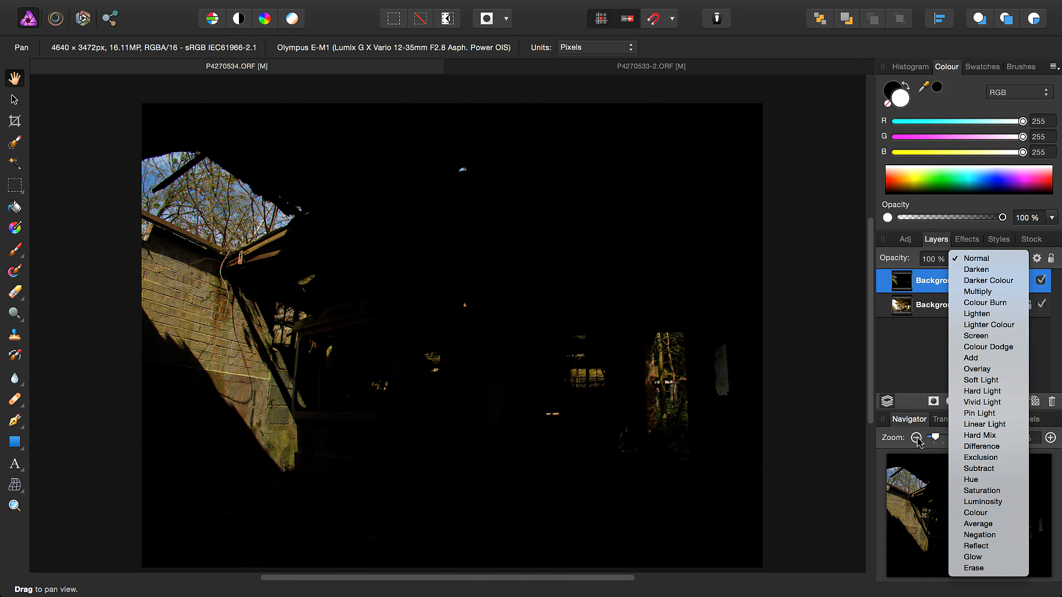
pyautogui.click(981, 447)
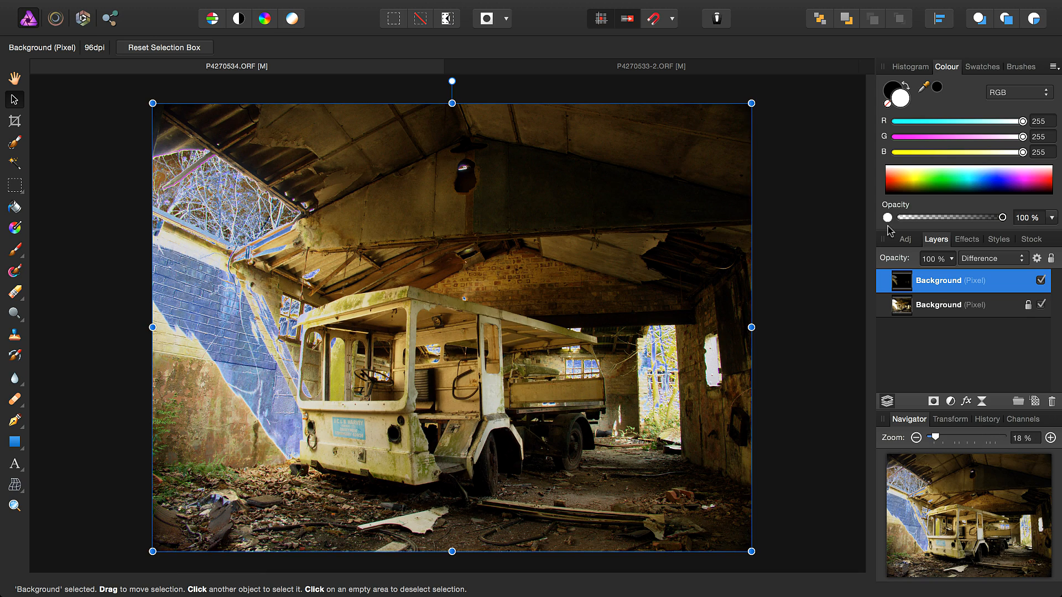
# Step: Return the dark layer to normal blending, set blend-range output to 81%, and hide it
pyautogui.click(990, 258)
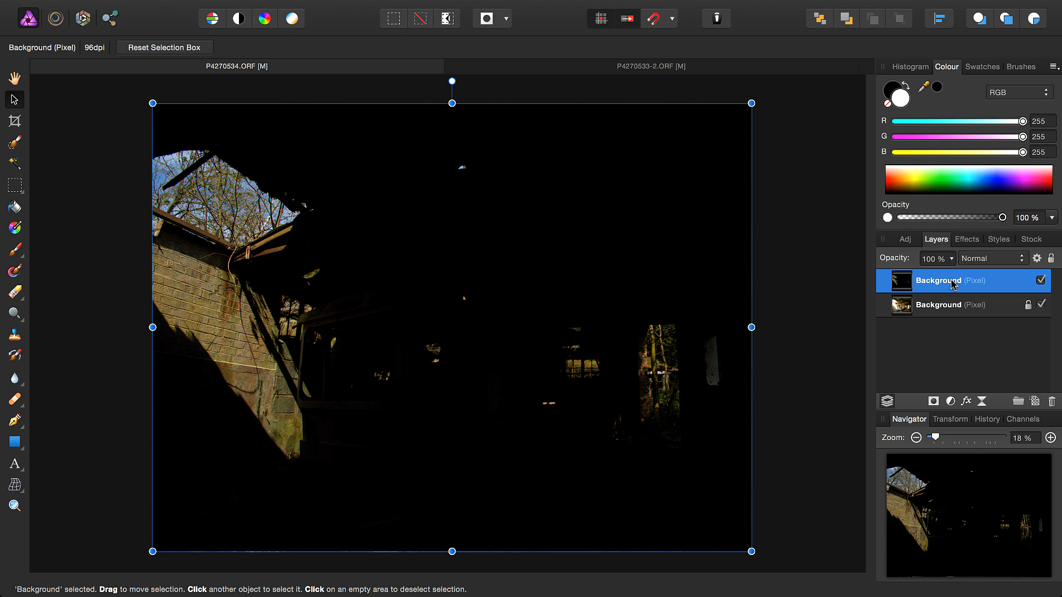
pyautogui.moveTo(1041, 266)
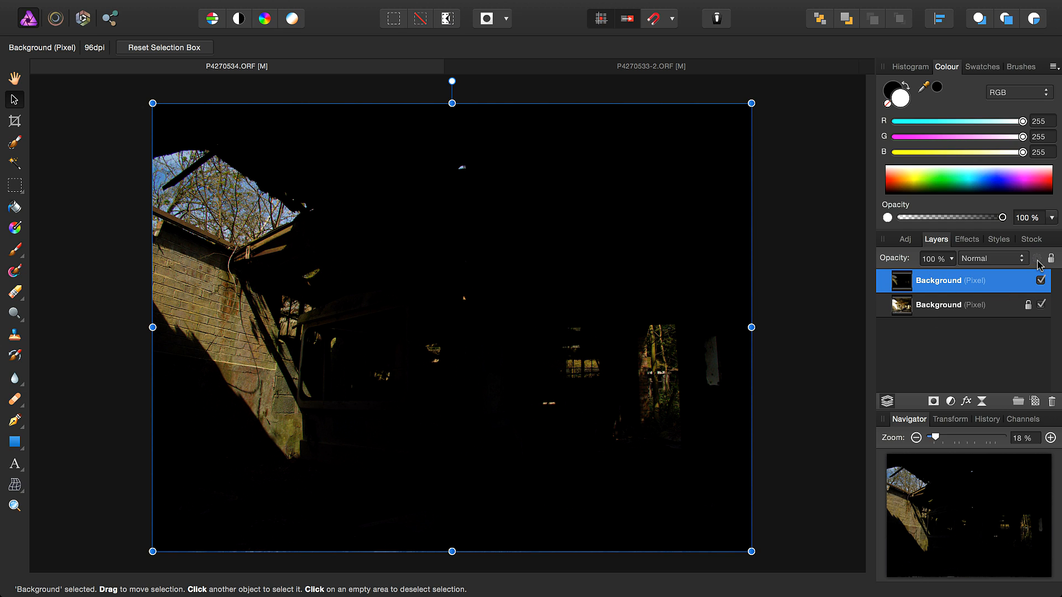
pyautogui.click(1052, 258)
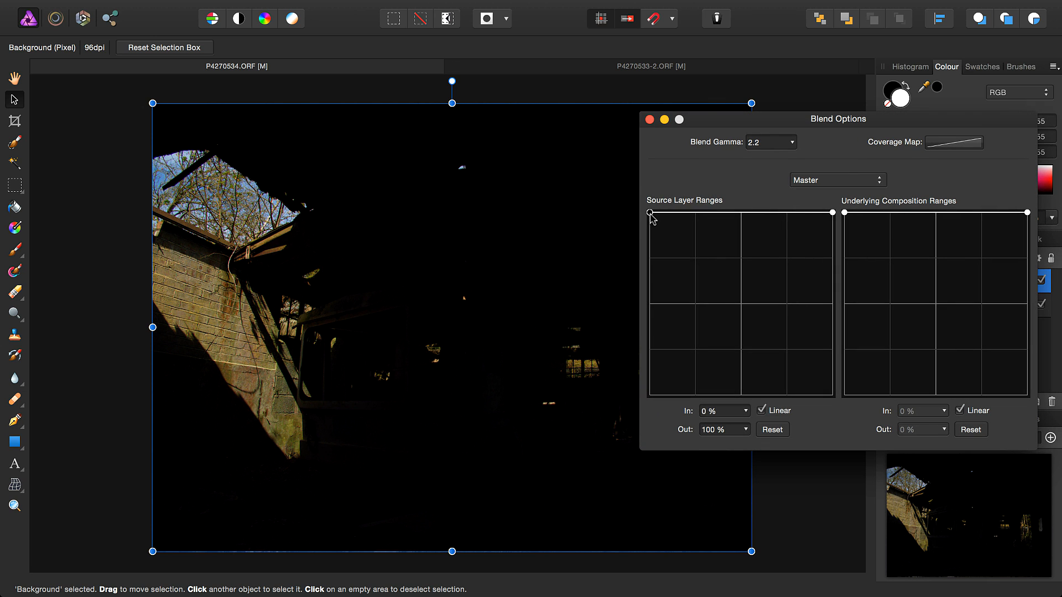
pyautogui.moveTo(650, 212); pyautogui.dragTo(650, 247)
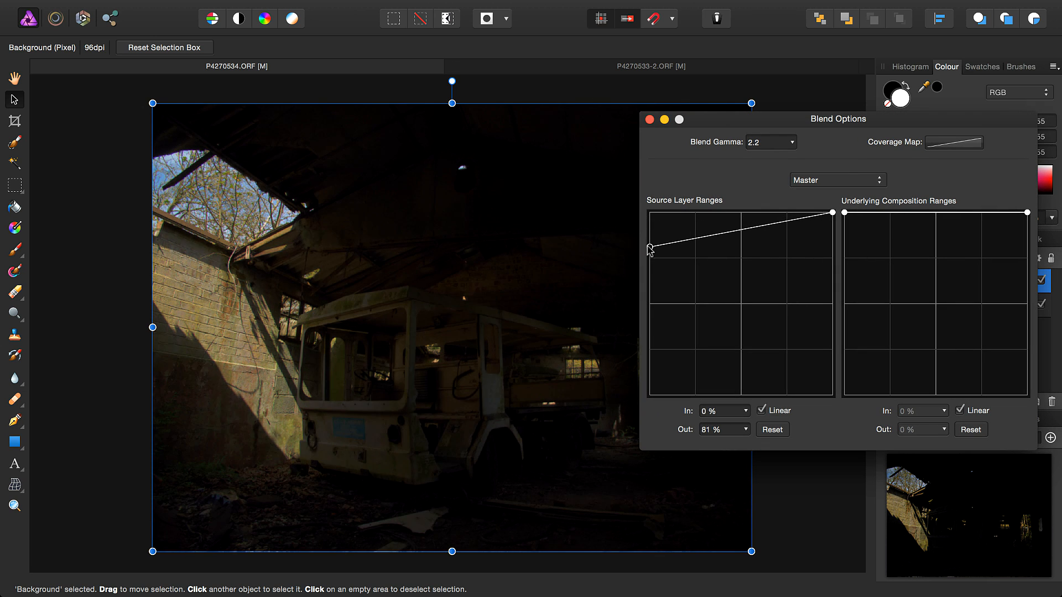
pyautogui.moveTo(650, 248); pyautogui.dragTo(651, 254)
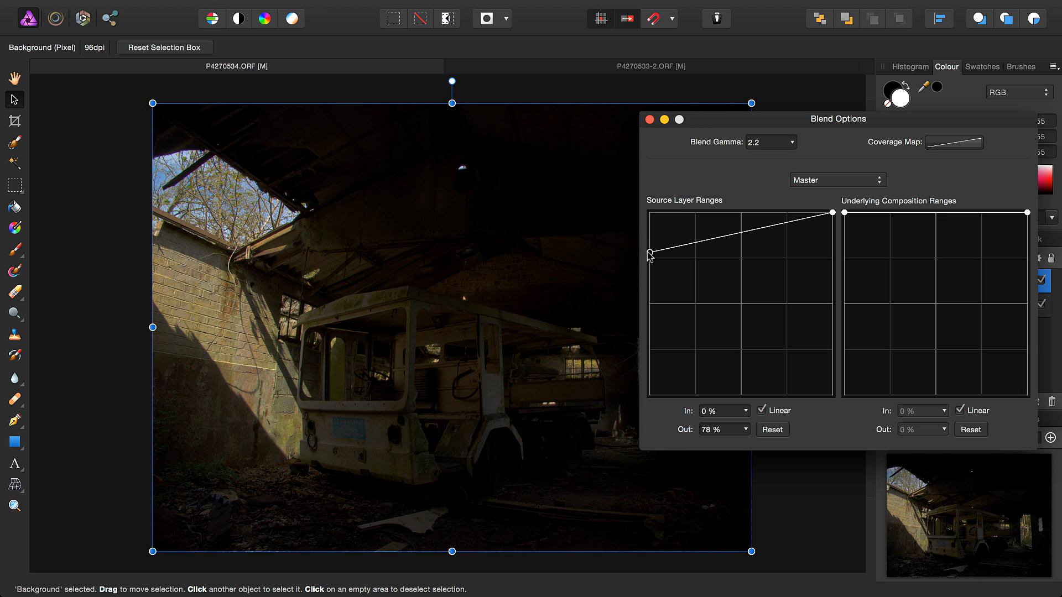
pyautogui.moveTo(651, 254); pyautogui.dragTo(651, 247)
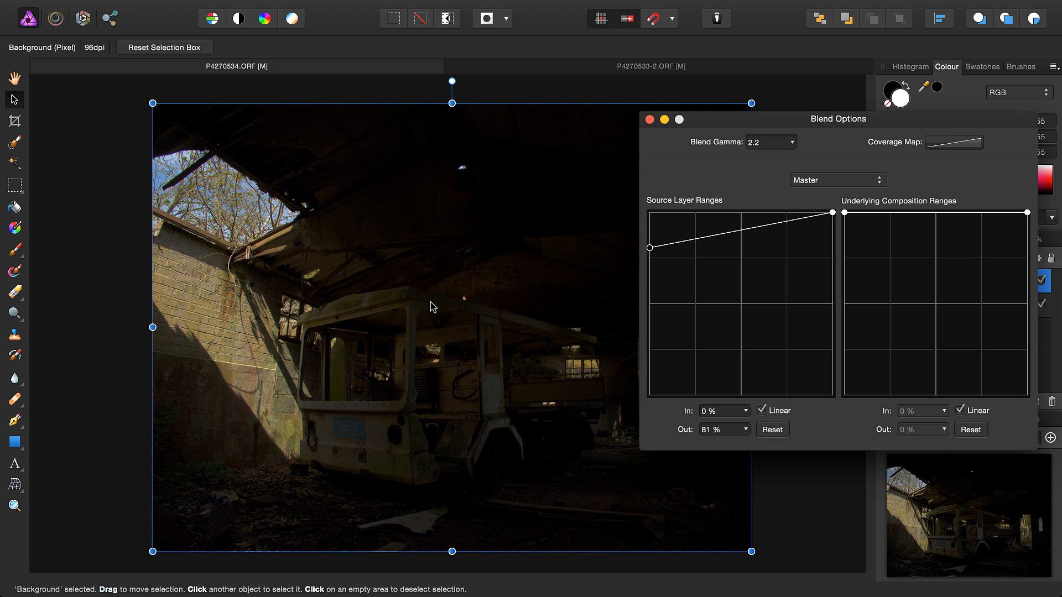
pyautogui.moveTo(649, 120)
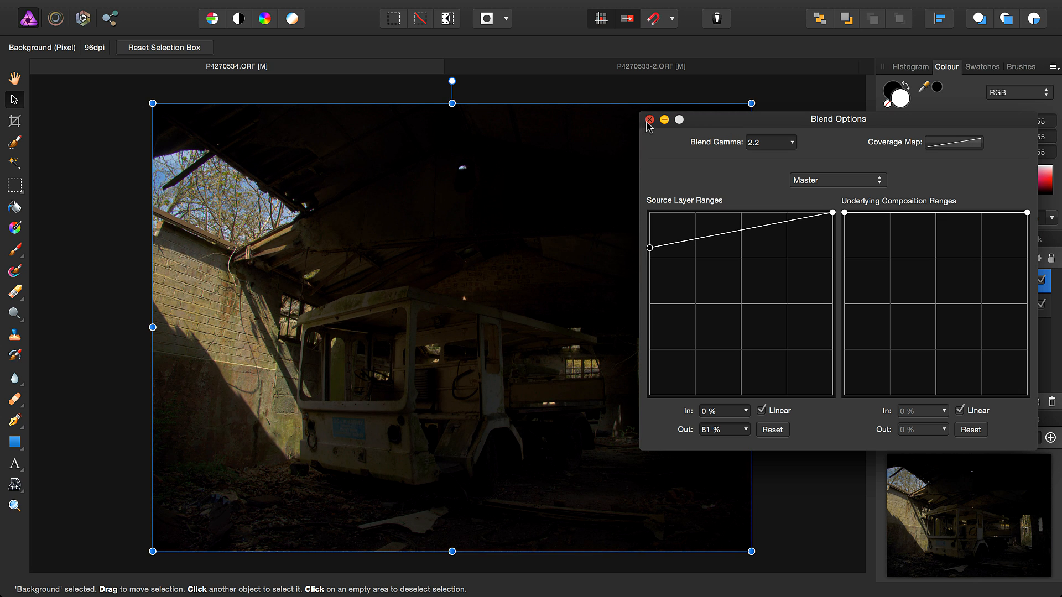
pyautogui.click(650, 120)
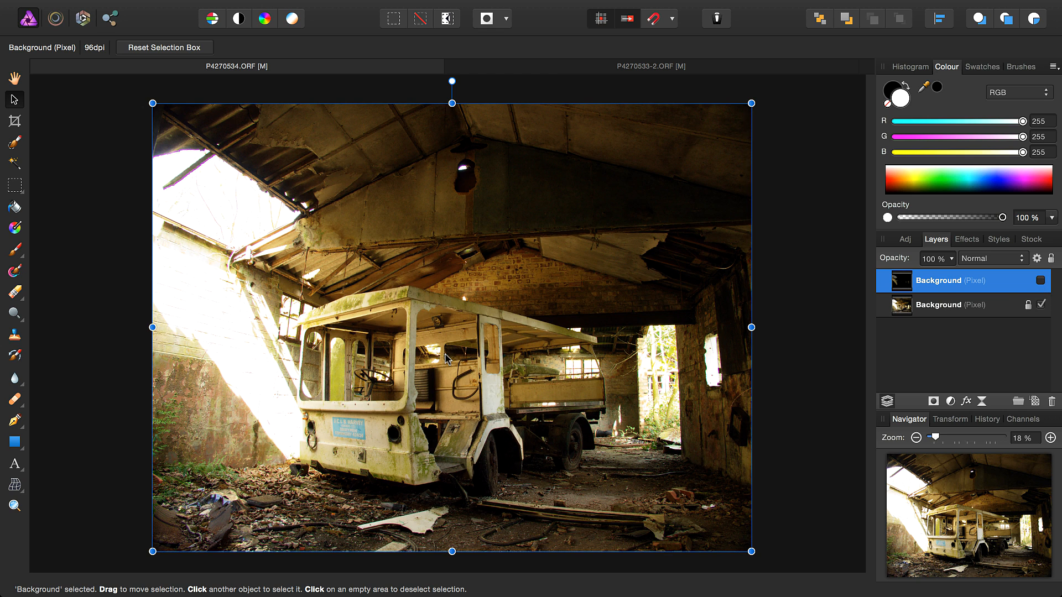
pyautogui.moveTo(481, 338)
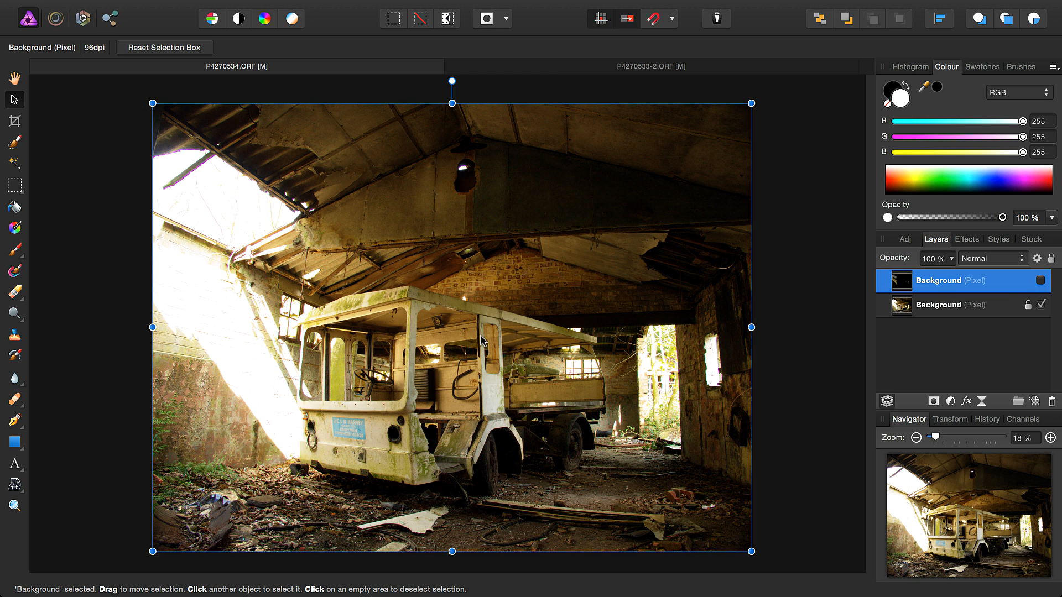
# Step: Show the dark layer again, add a layer mask, and select the Paint Brush Tool
pyautogui.click(1040, 280)
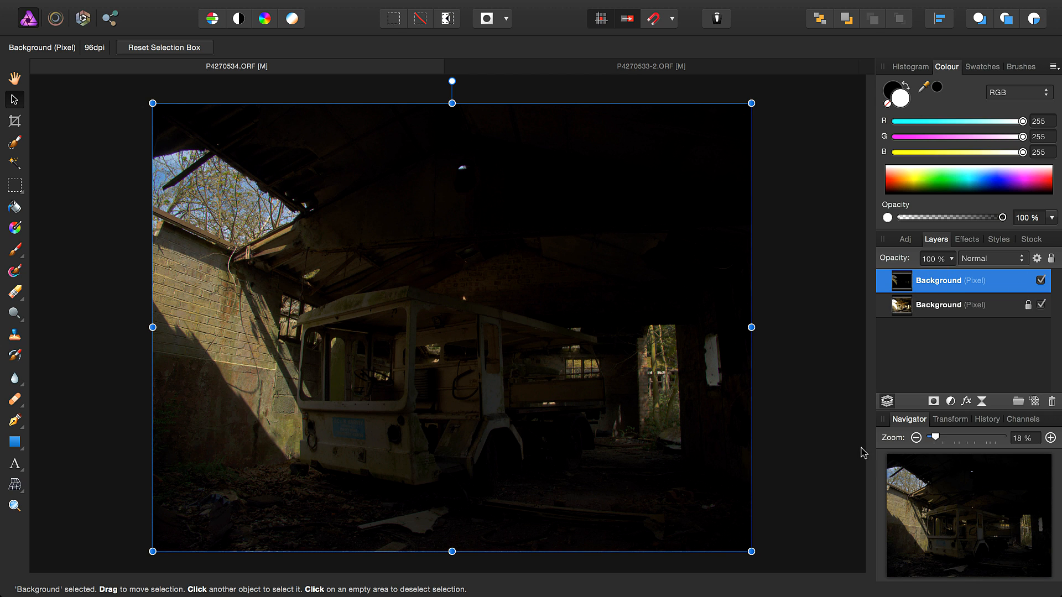
pyautogui.click(932, 401)
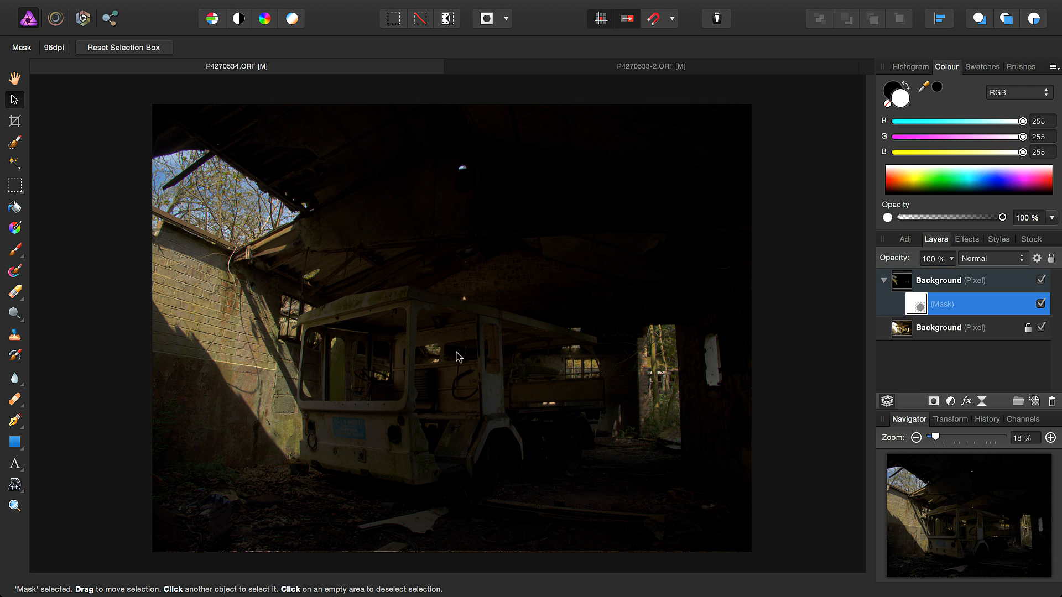
pyautogui.click(14, 249)
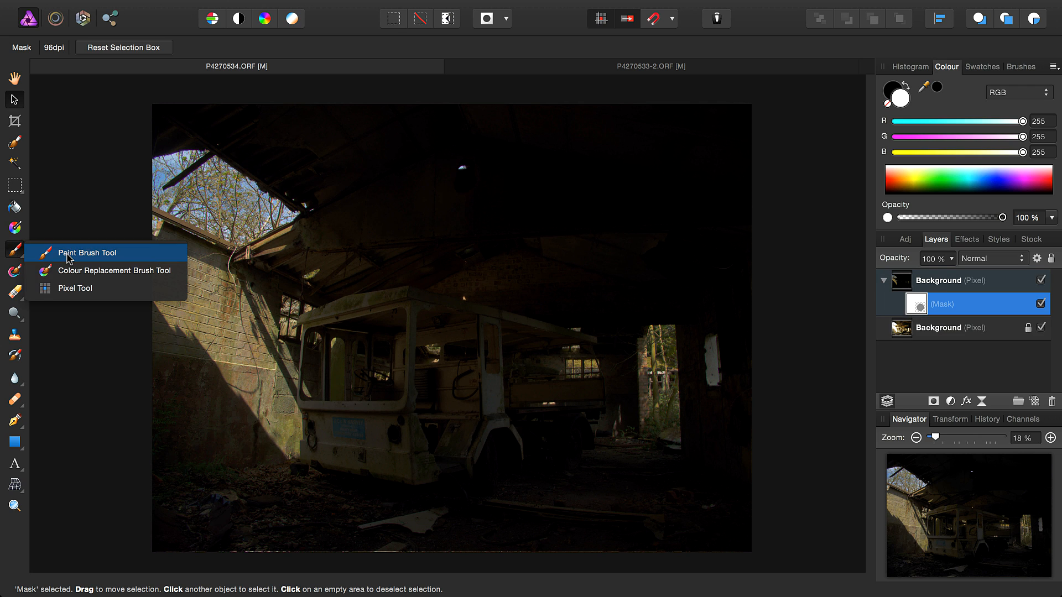
pyautogui.click(87, 253)
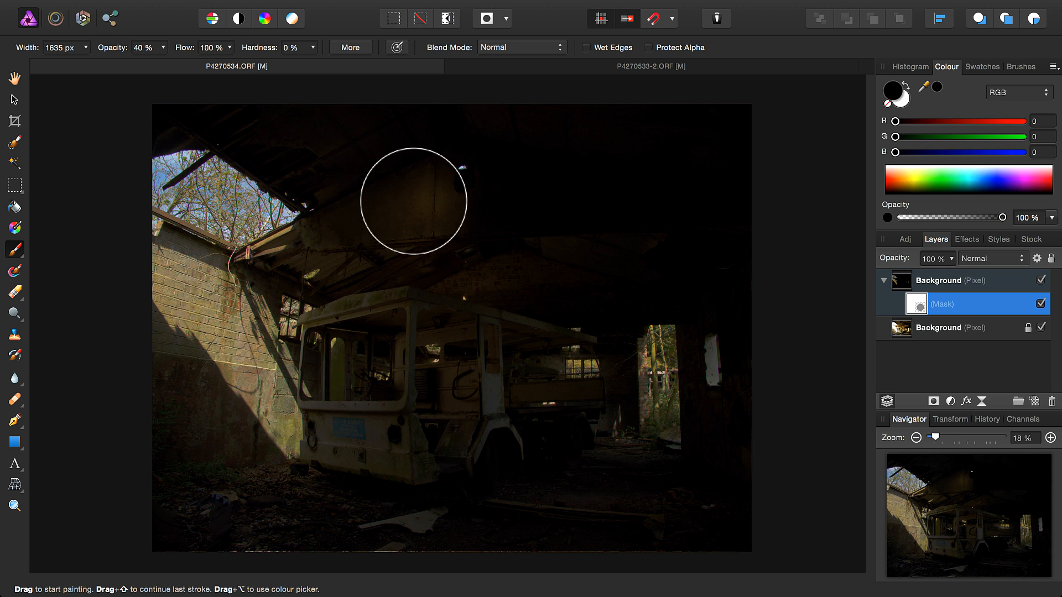
# Step: Paint black at 40% opacity over the truck's rear, body and roof beams
pyautogui.moveTo(413, 200); pyautogui.dragTo(575, 386)
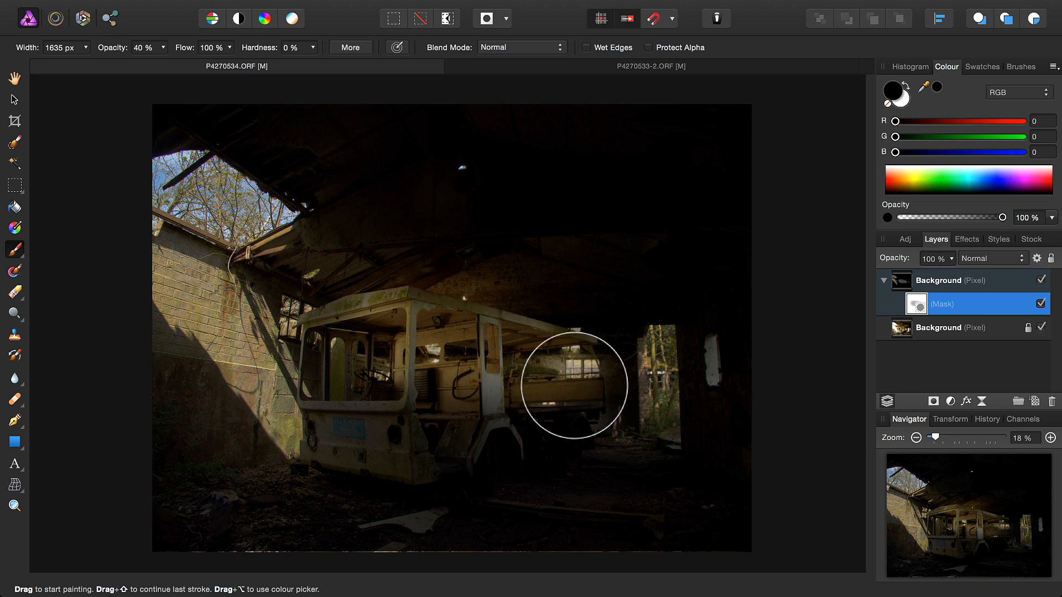
pyautogui.moveTo(575, 386); pyautogui.dragTo(346, 432)
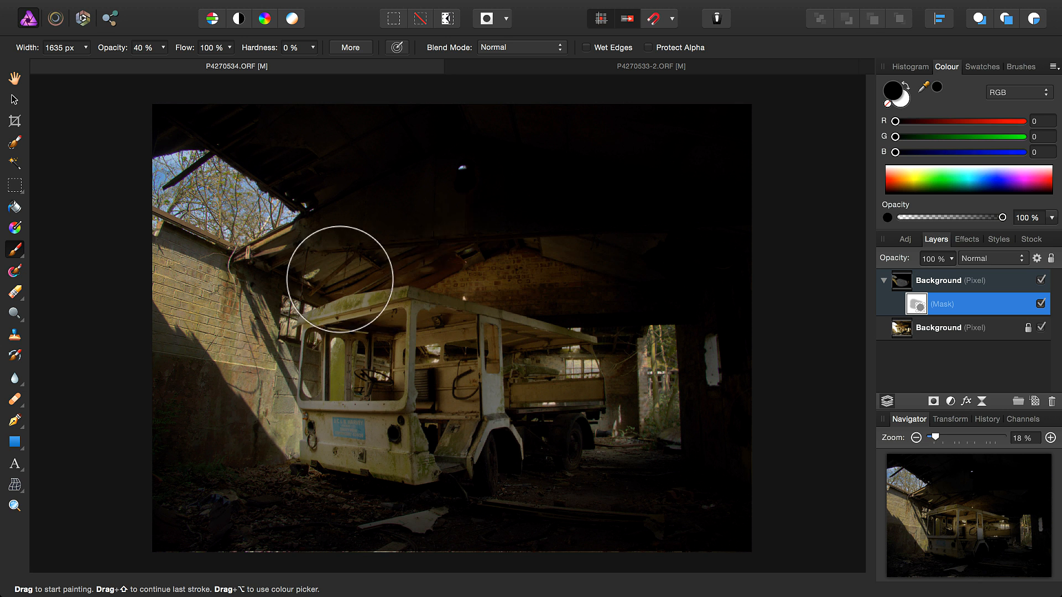
pyautogui.moveTo(340, 279); pyautogui.dragTo(624, 459)
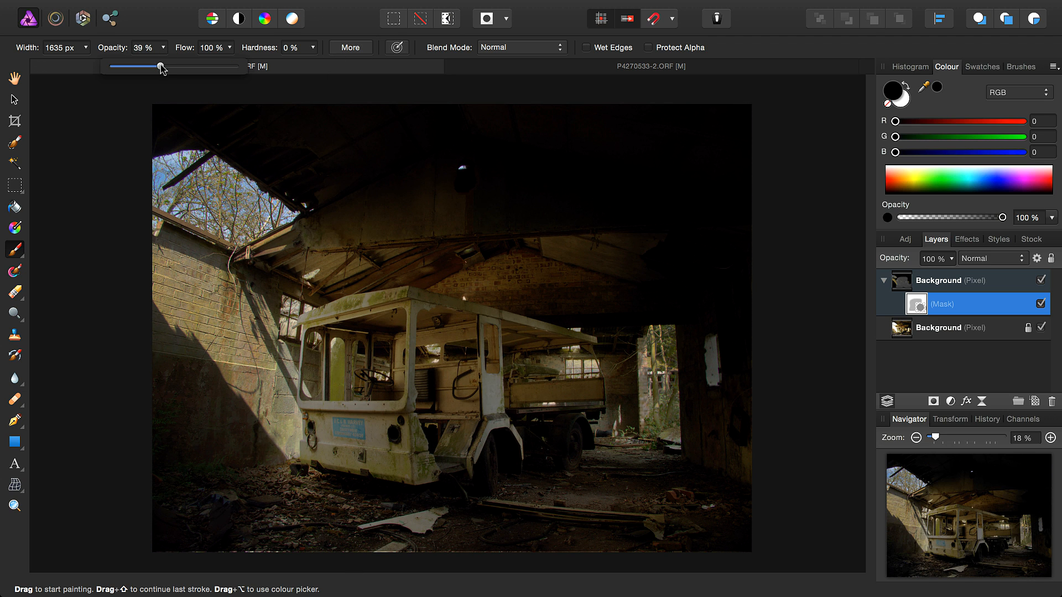
# Step: Lower brush opacity to 20% and paint the upper roof, floor, cab and front wheel
pyautogui.moveTo(161, 67); pyautogui.dragTo(137, 67)
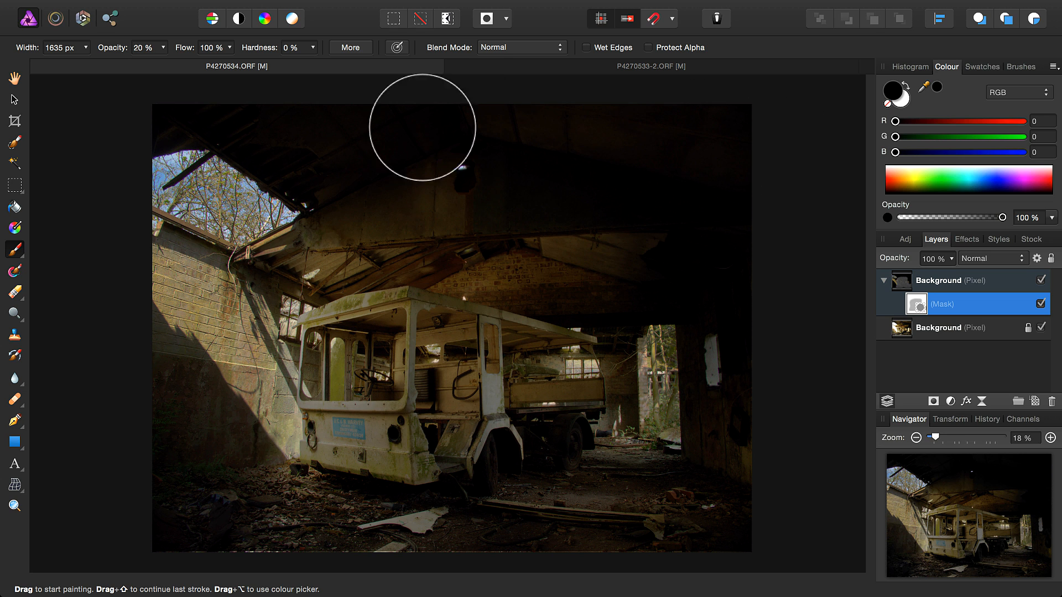
pyautogui.moveTo(422, 127); pyautogui.dragTo(764, 267)
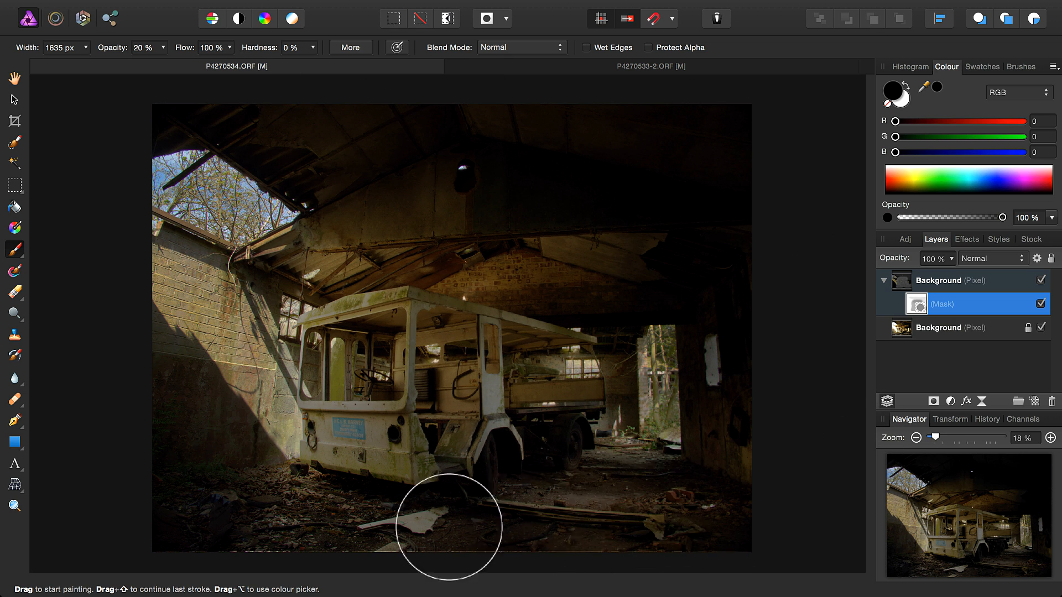
pyautogui.moveTo(448, 527); pyautogui.dragTo(637, 538)
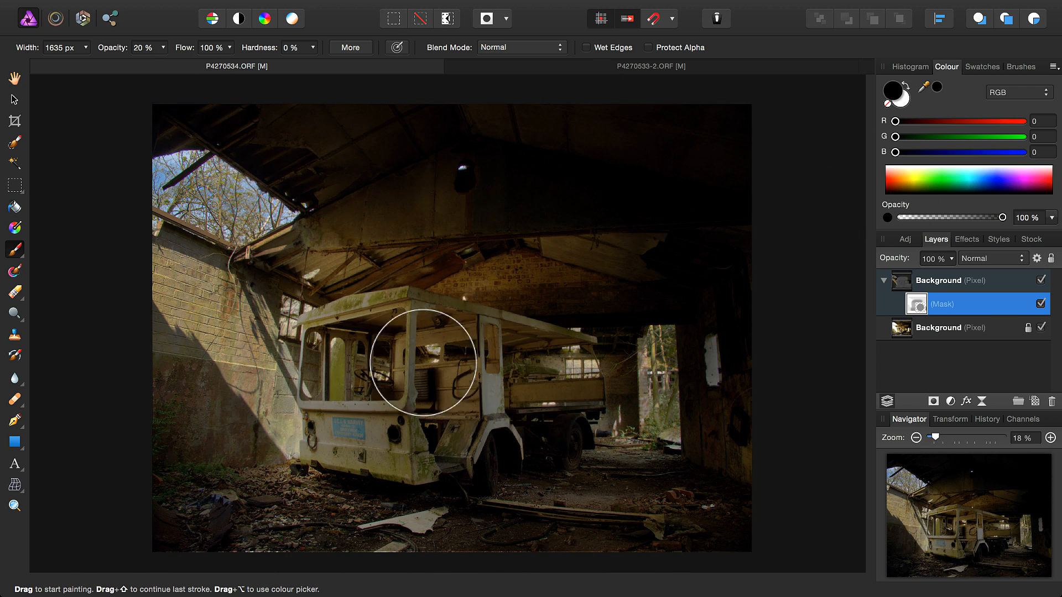
pyautogui.moveTo(423, 363); pyautogui.dragTo(460, 398)
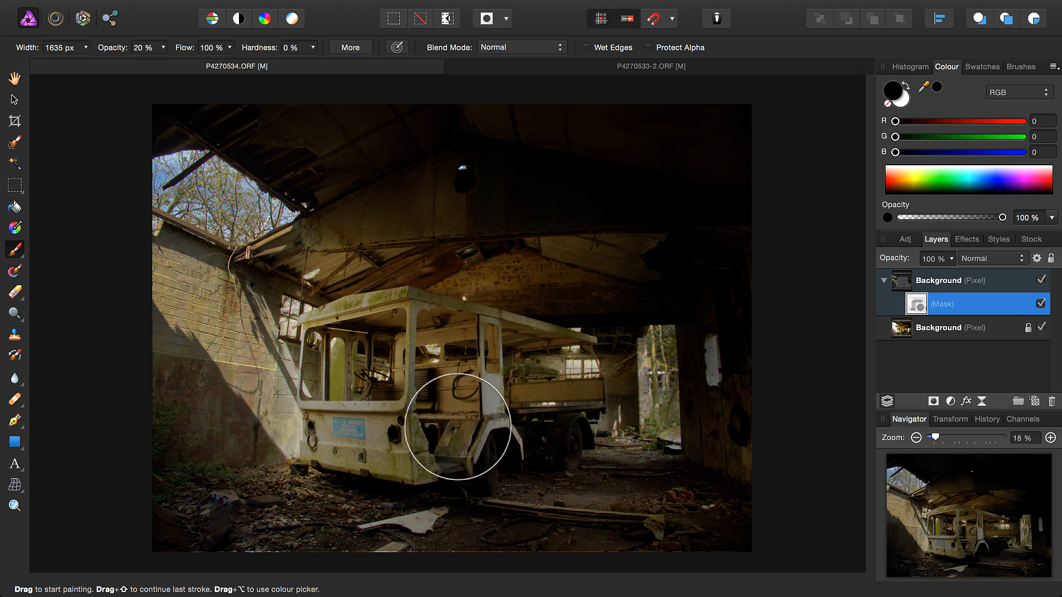
pyautogui.moveTo(457, 426); pyautogui.dragTo(168, 447)
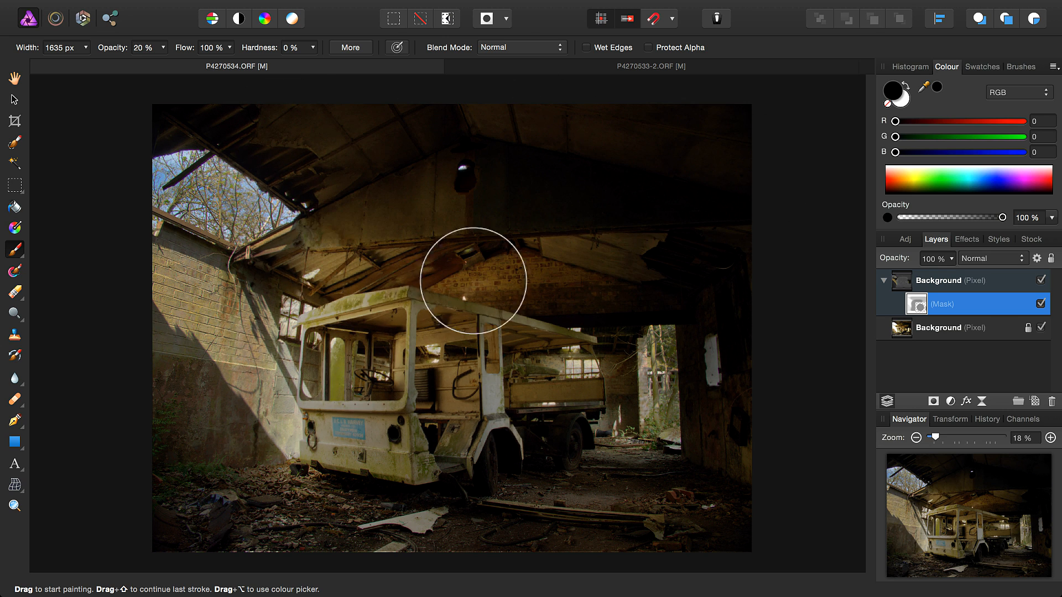
pyautogui.moveTo(474, 279); pyautogui.dragTo(669, 542)
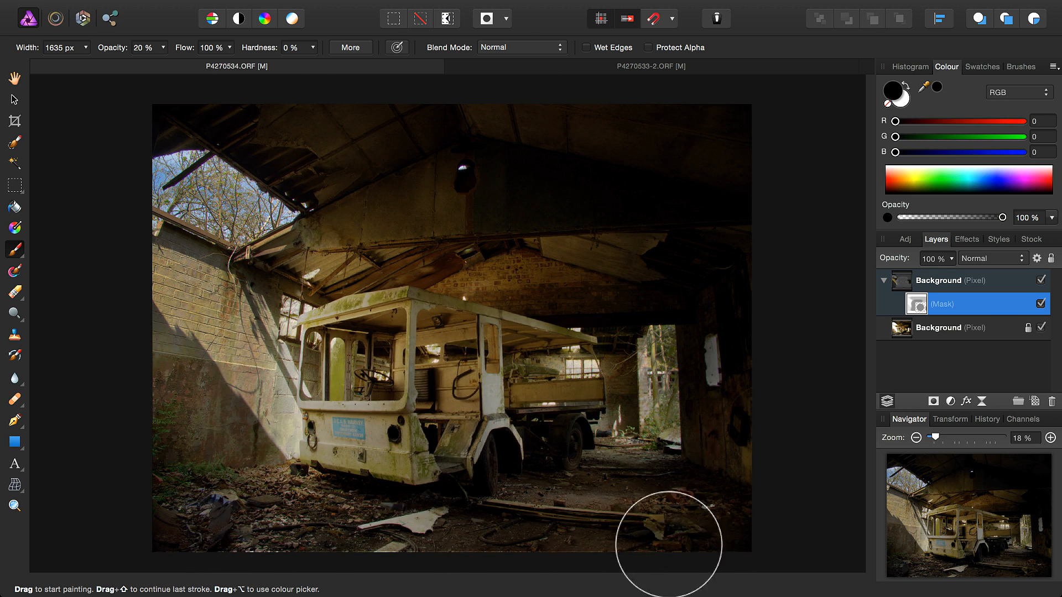
pyautogui.moveTo(272, 91)
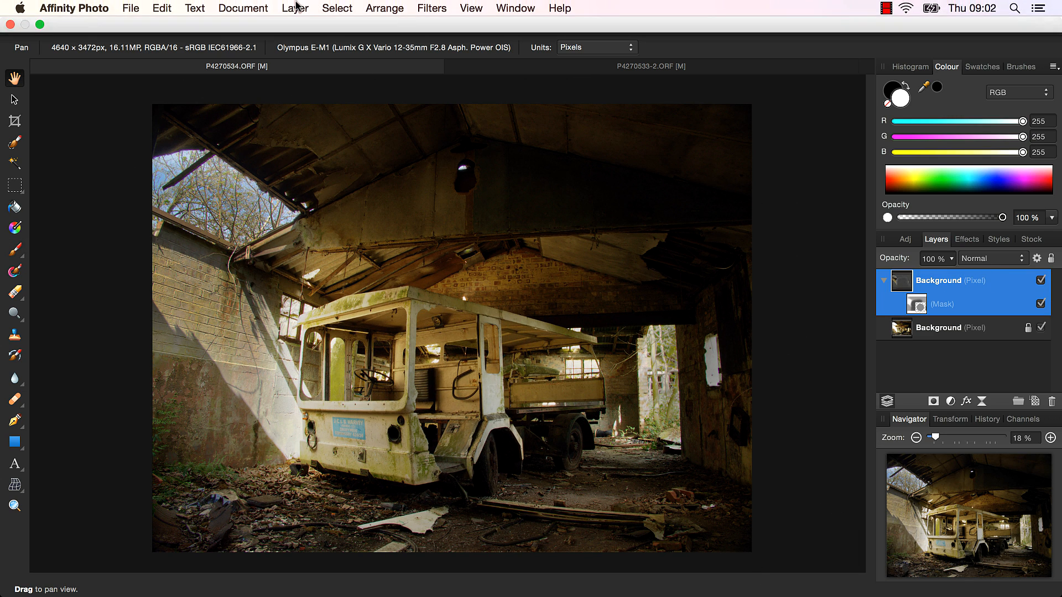
# Step: Add a Curves adjustment layer and bend the curve into an S for contrast
pyautogui.click(295, 8)
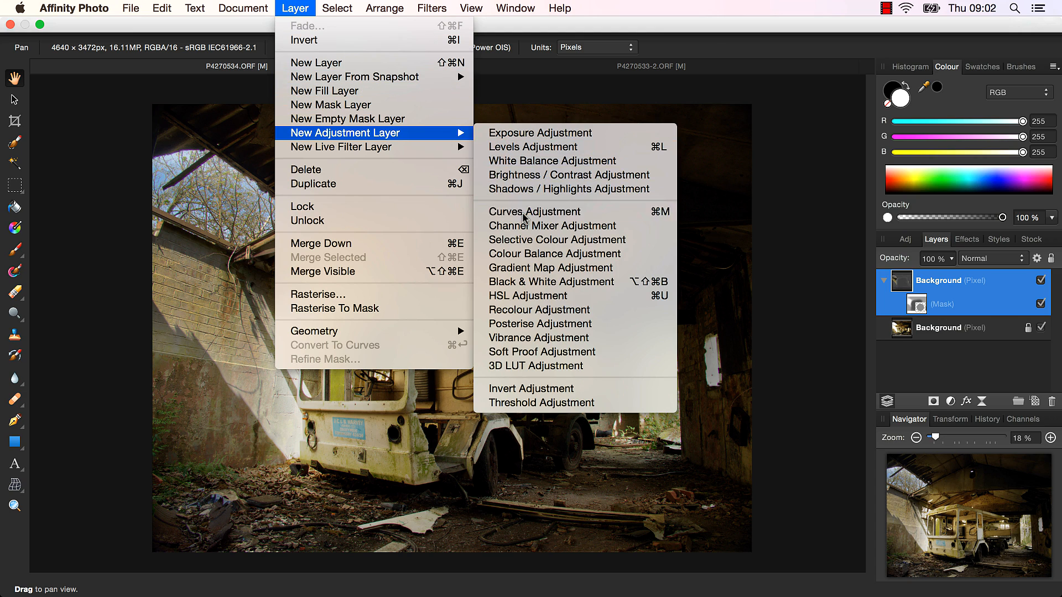
pyautogui.click(535, 211)
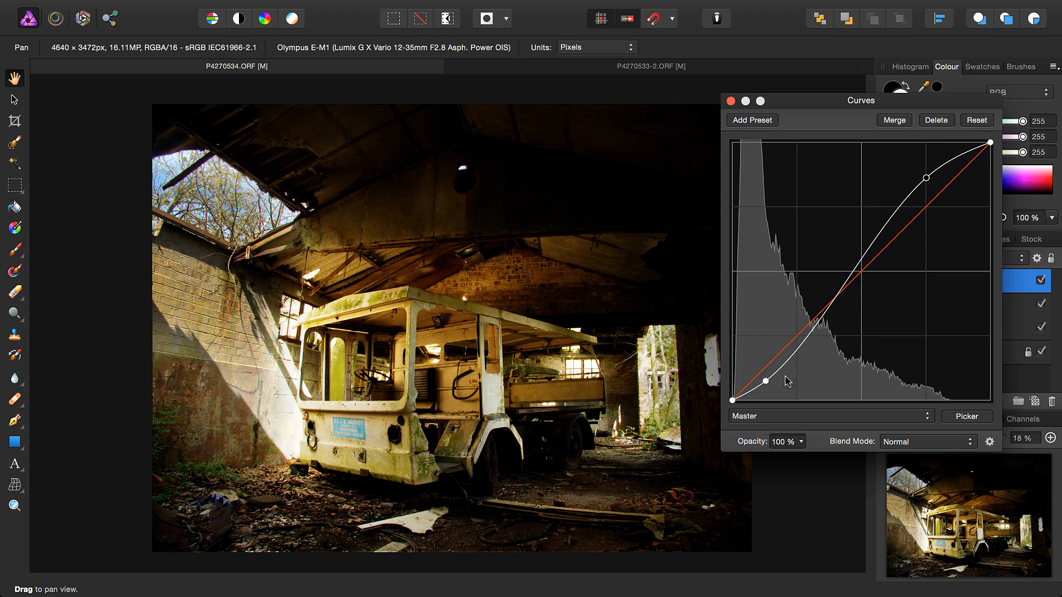
pyautogui.moveTo(766, 381); pyautogui.dragTo(770, 379)
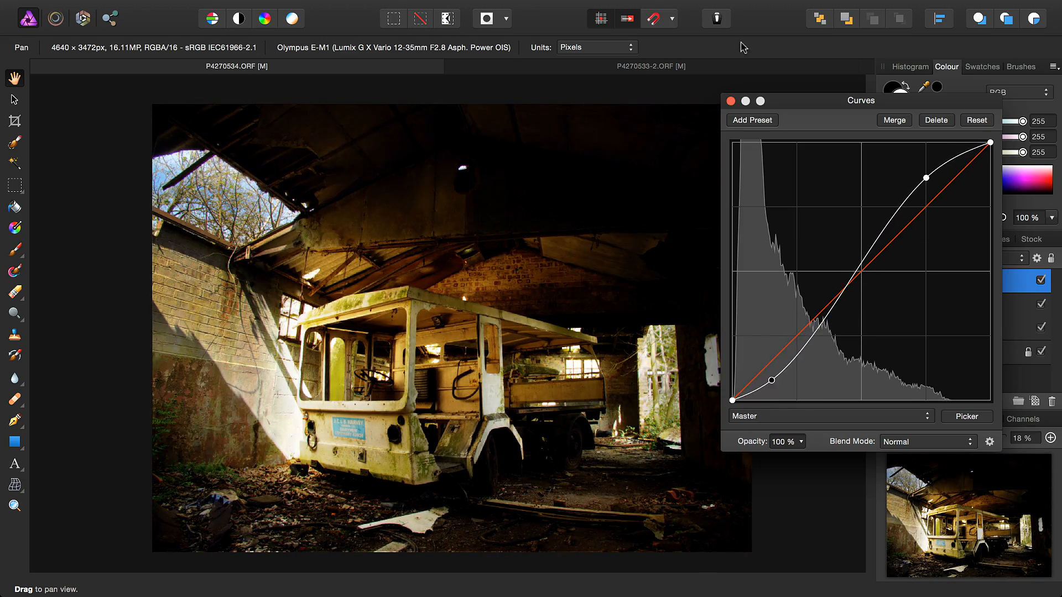
# Step: Add a Colour Balance adjustment with shadows shifted about -6% toward magenta and yellow/blue tweaked
pyautogui.click(295, 8)
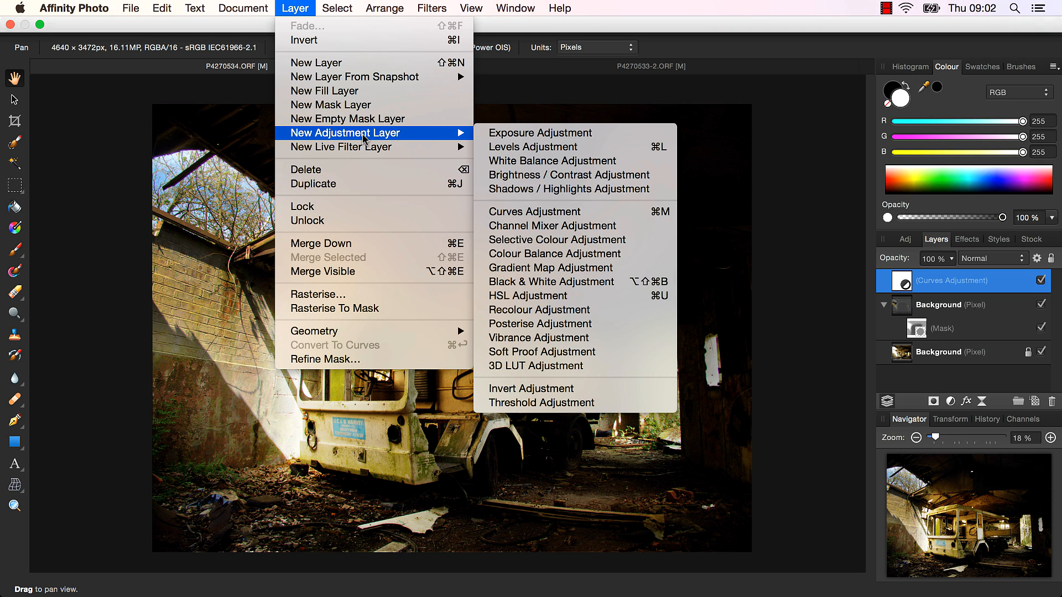
pyautogui.click(555, 253)
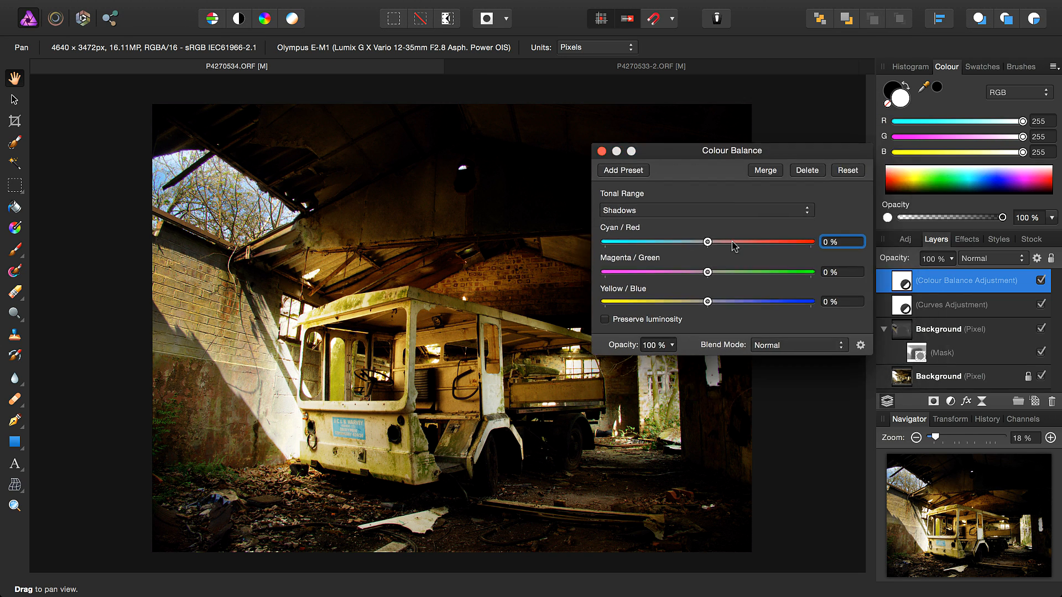
pyautogui.moveTo(708, 272); pyautogui.dragTo(699, 271)
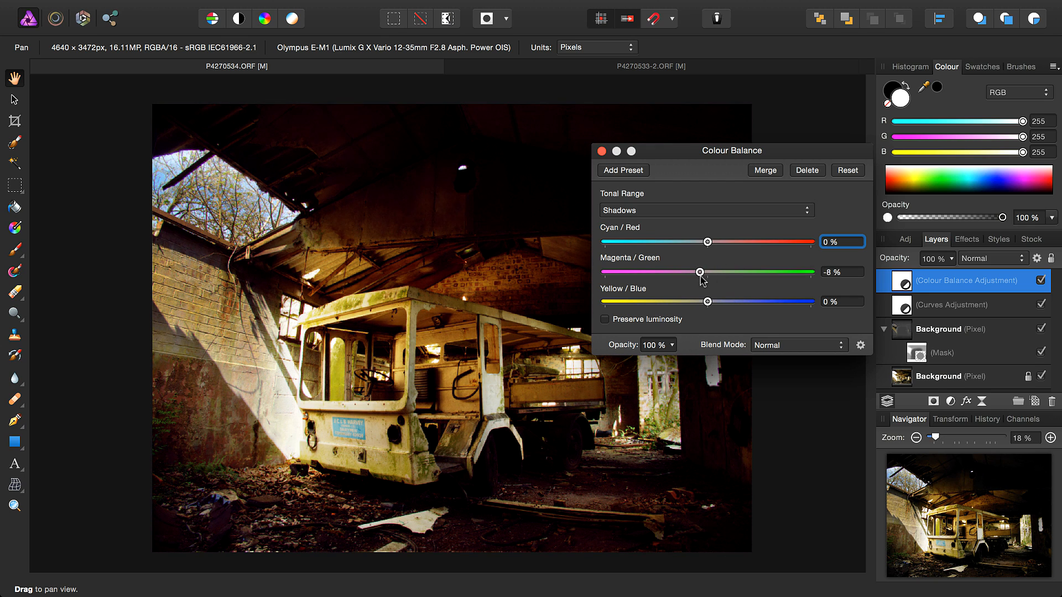
pyautogui.moveTo(700, 272); pyautogui.dragTo(700, 272)
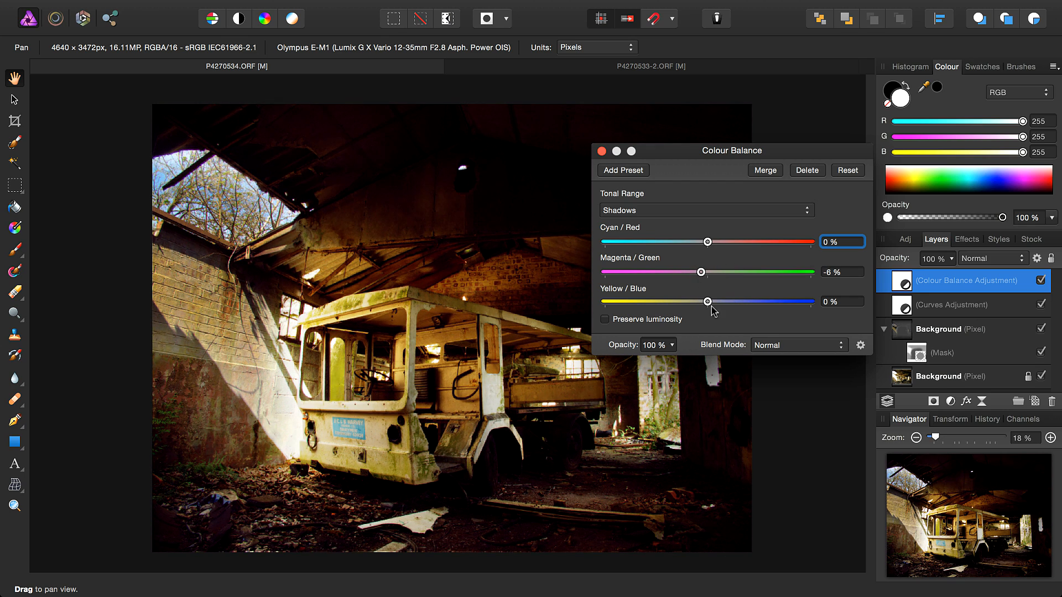
pyautogui.moveTo(707, 301); pyautogui.dragTo(721, 301)
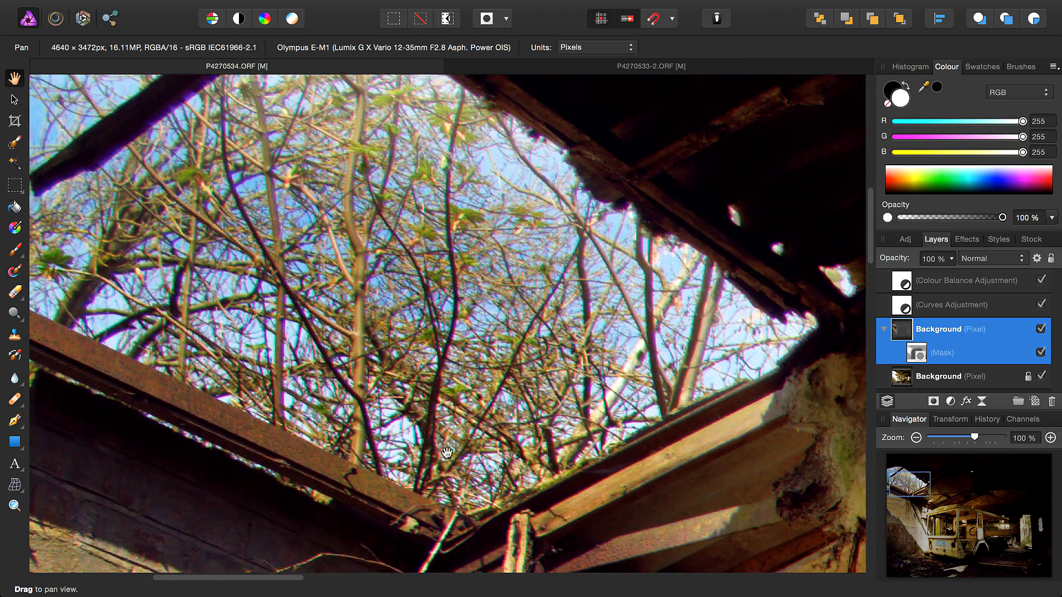
# Step: Pan across the branches to inspect sky fringing, then select the bottom bright Background layer
pyautogui.moveTo(447, 454); pyautogui.dragTo(482, 291)
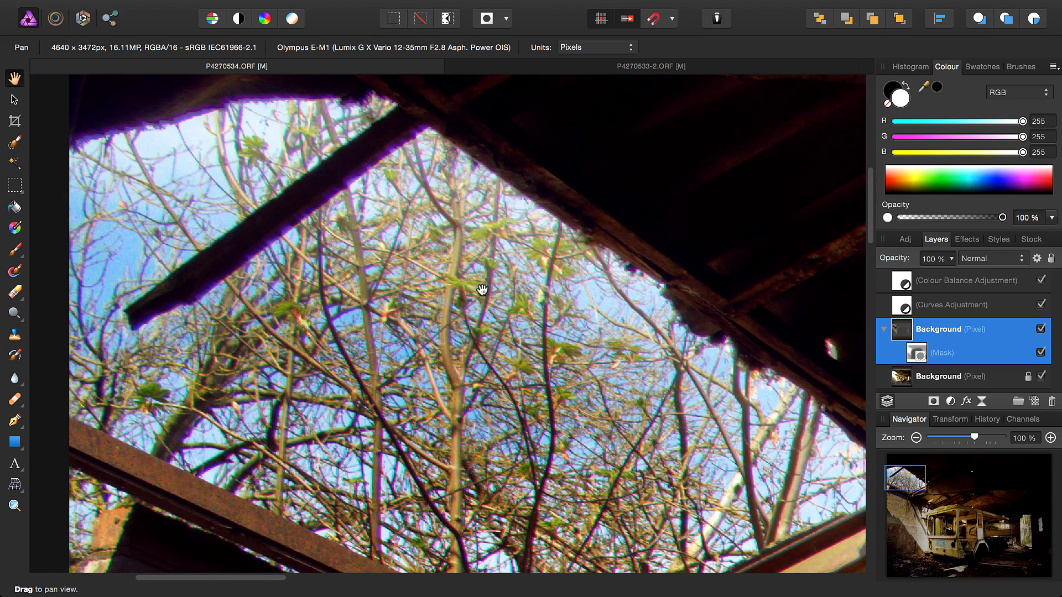
pyautogui.moveTo(483, 291); pyautogui.dragTo(550, 262)
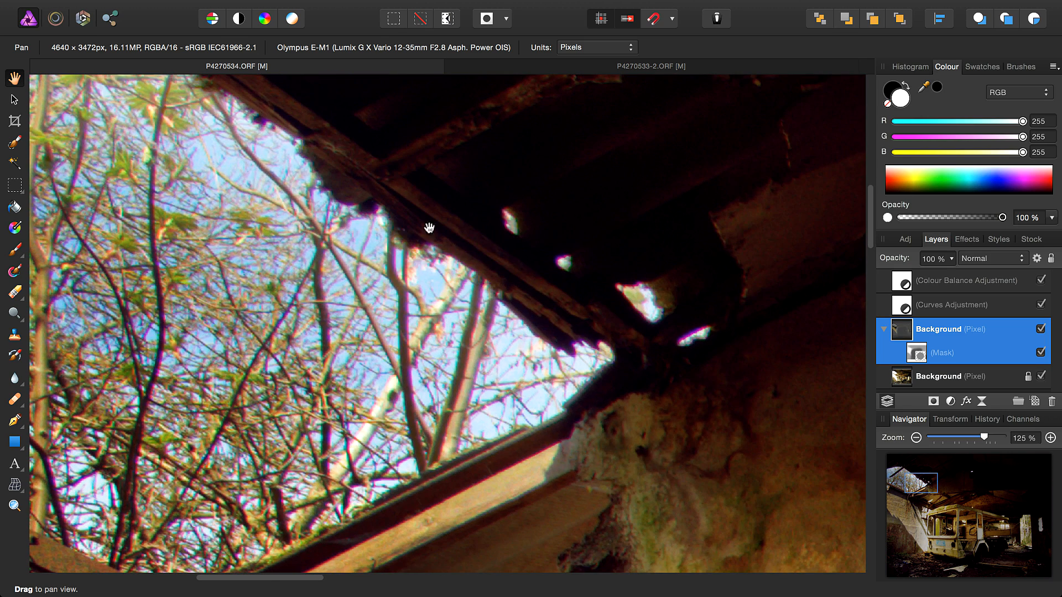
pyautogui.moveTo(325, 238)
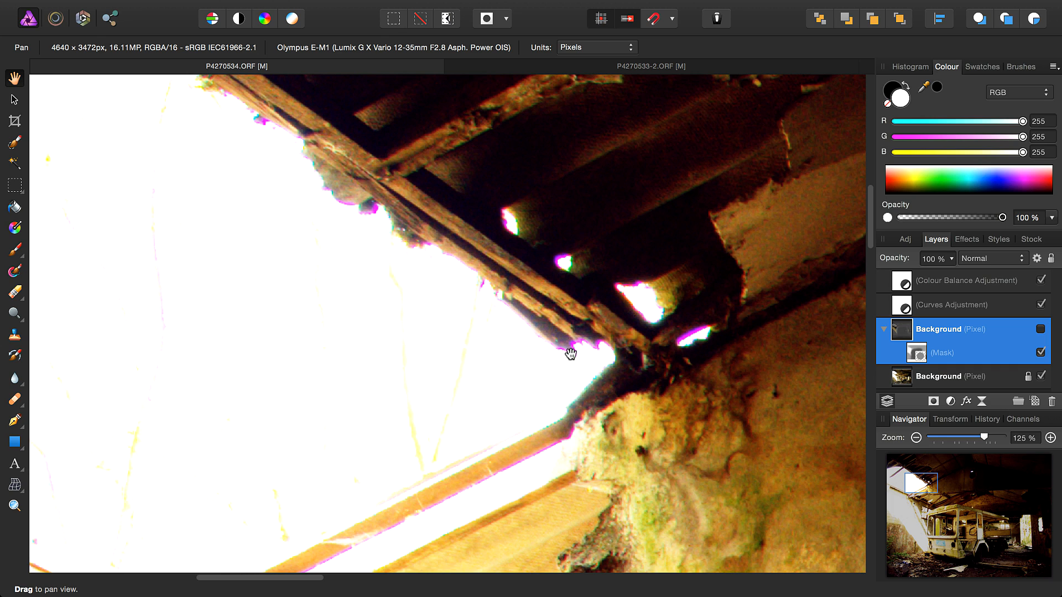
pyautogui.moveTo(471, 236)
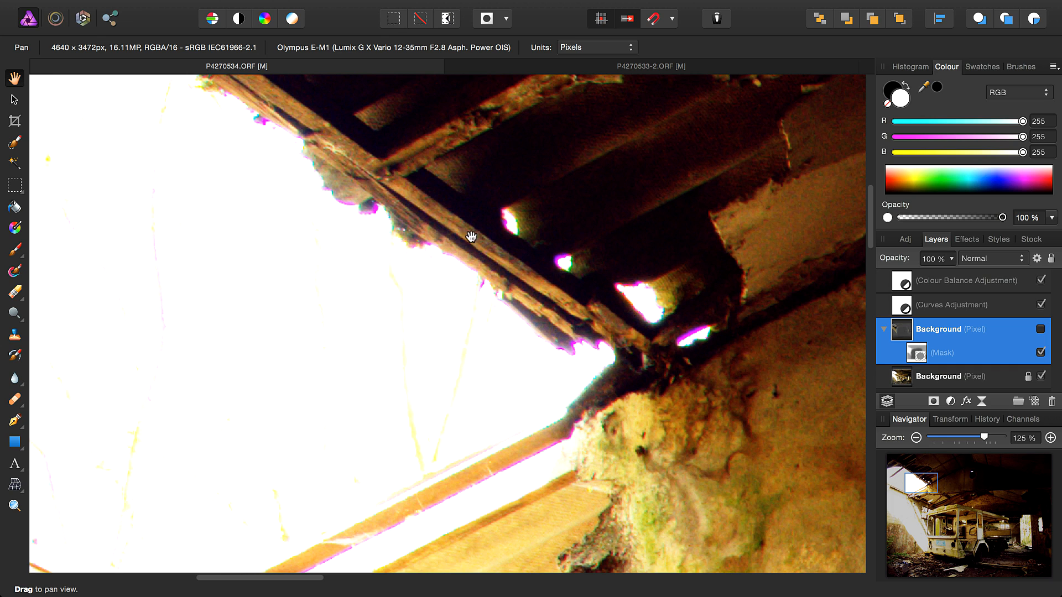
pyautogui.moveTo(985, 336)
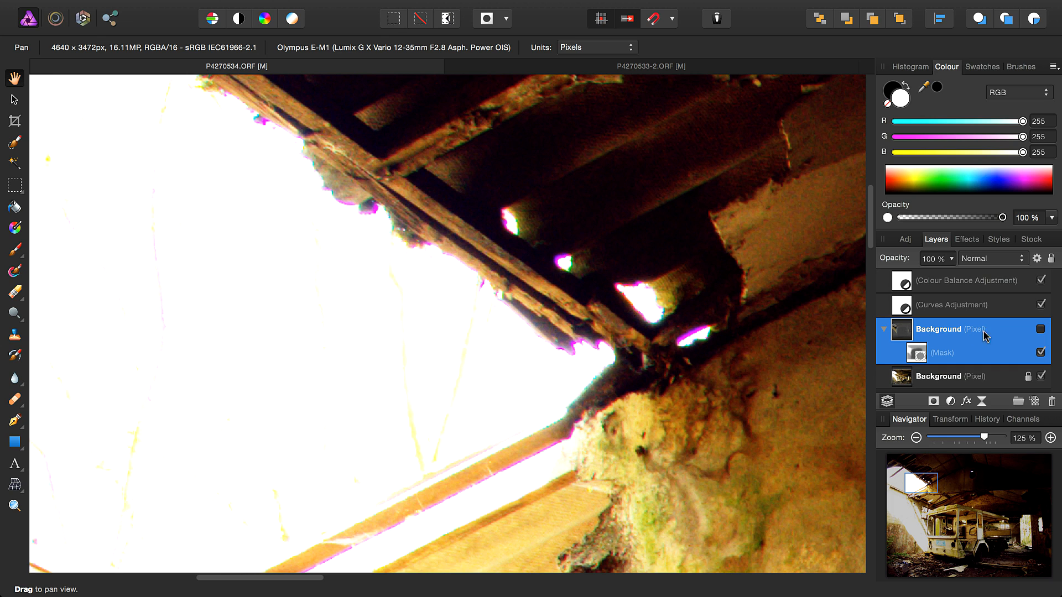
pyautogui.moveTo(921, 352)
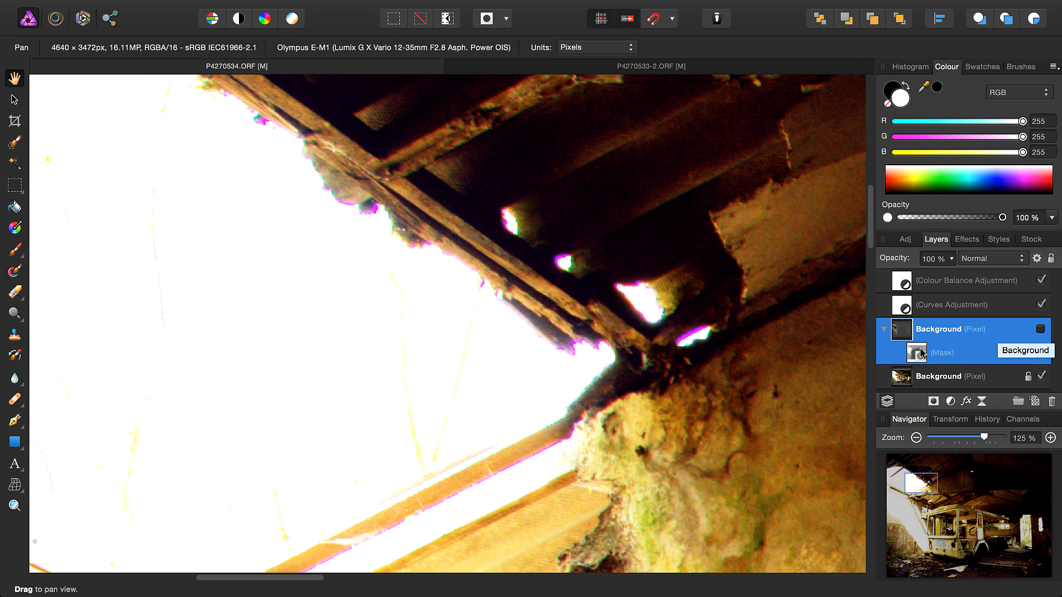
pyautogui.click(948, 376)
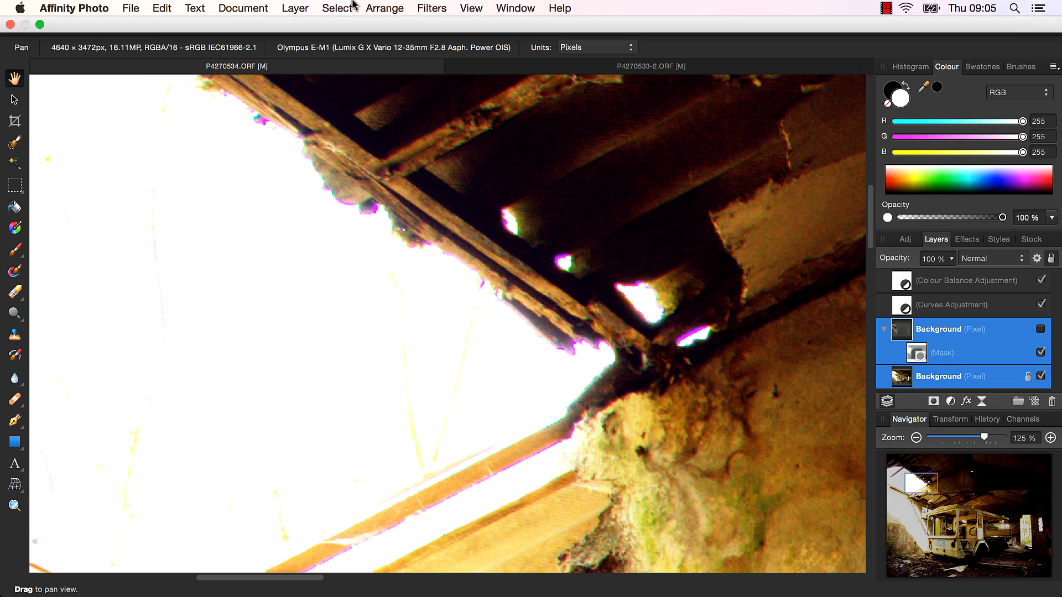
# Step: Apply Defringe with 82% tolerance, 41.2 px radius and 18% edge brightness threshold
pyautogui.click(431, 9)
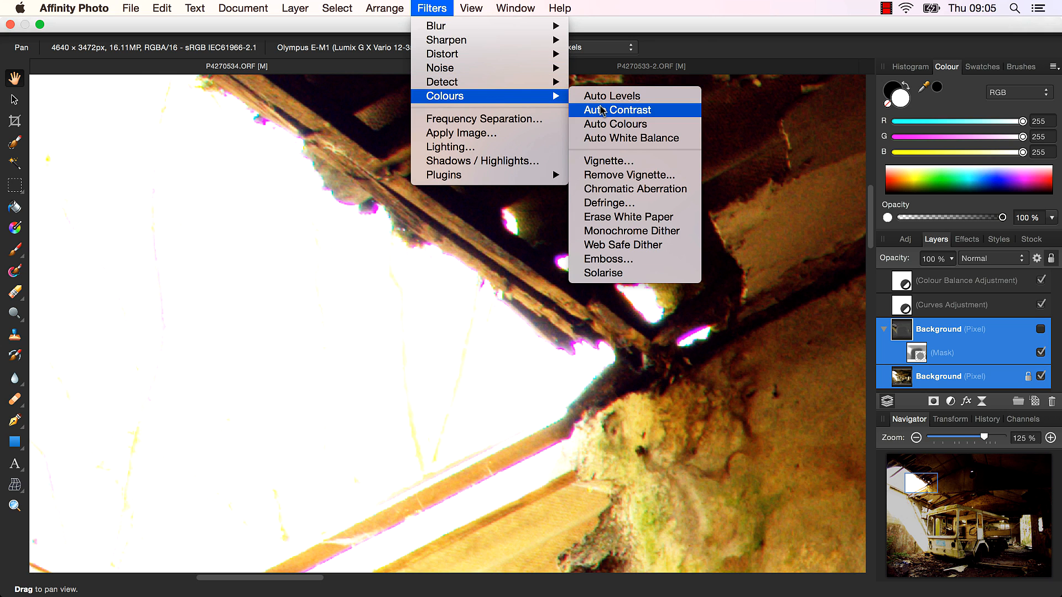
pyautogui.click(609, 203)
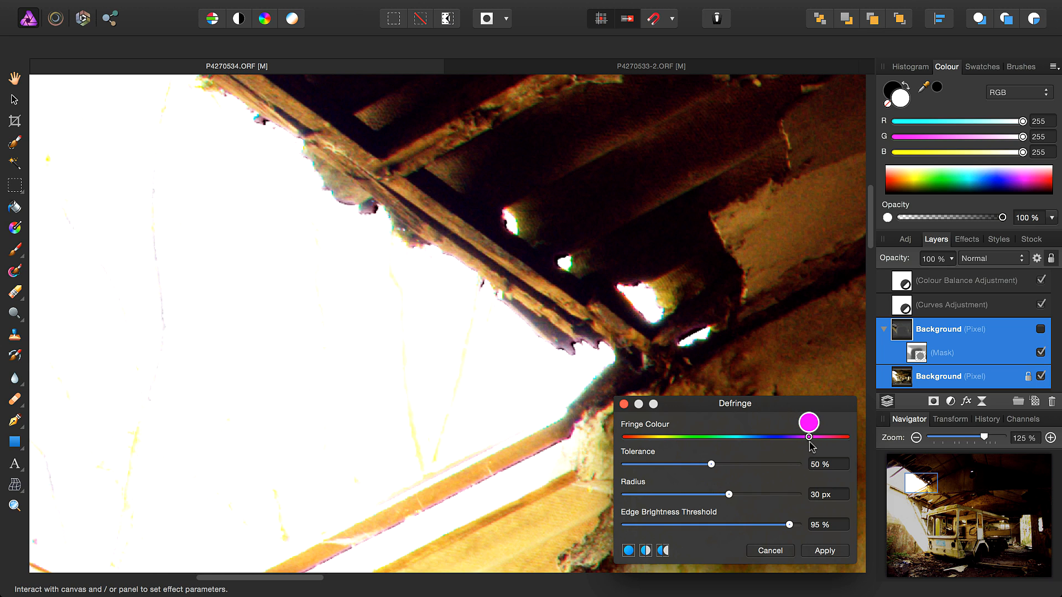
pyautogui.moveTo(692, 464); pyautogui.dragTo(742, 464)
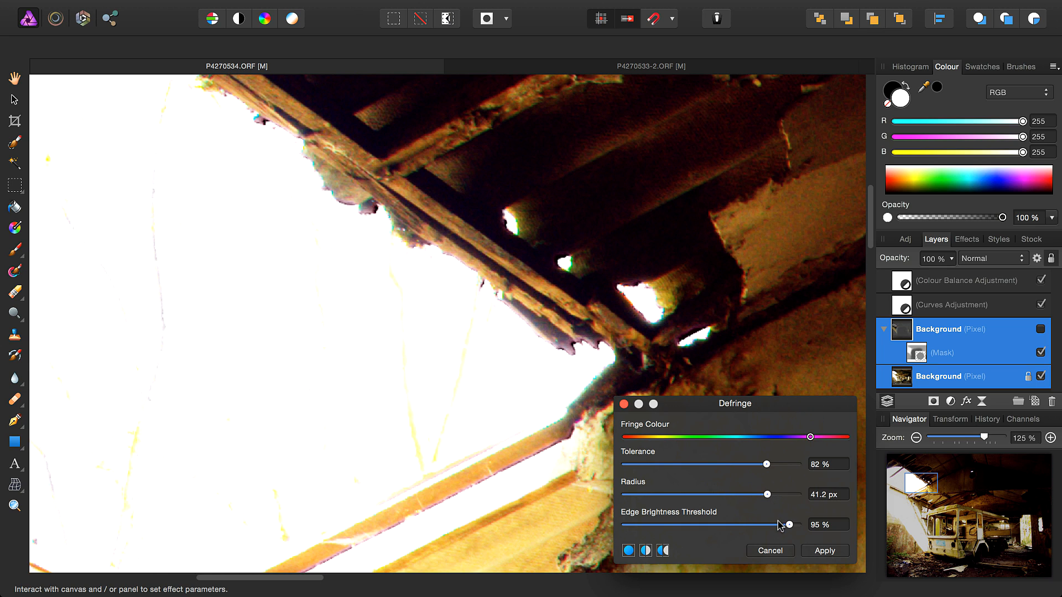
pyautogui.moveTo(787, 525); pyautogui.dragTo(655, 525)
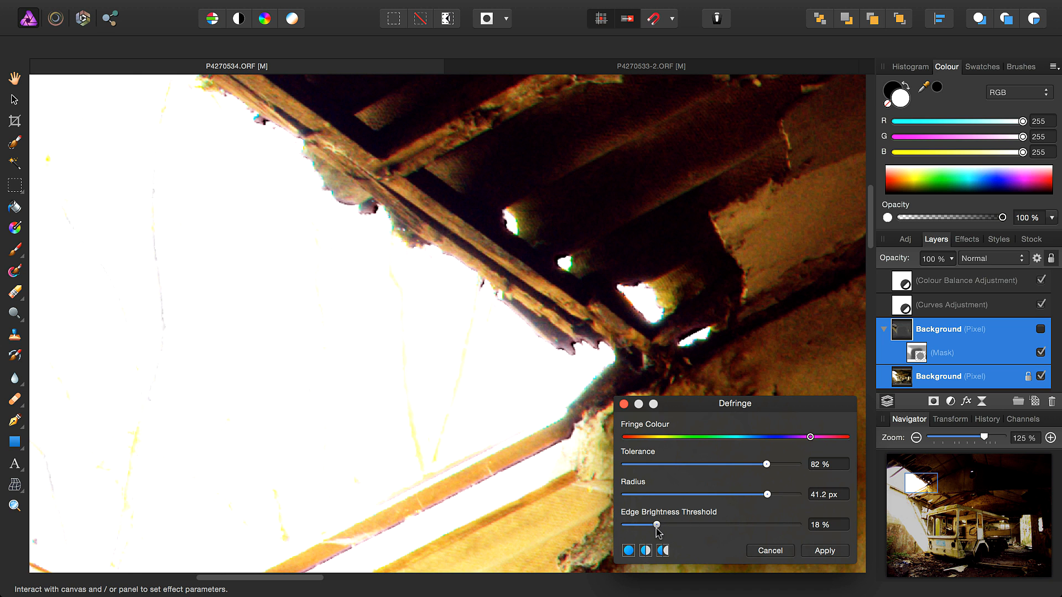
pyautogui.moveTo(656, 525); pyautogui.dragTo(654, 524)
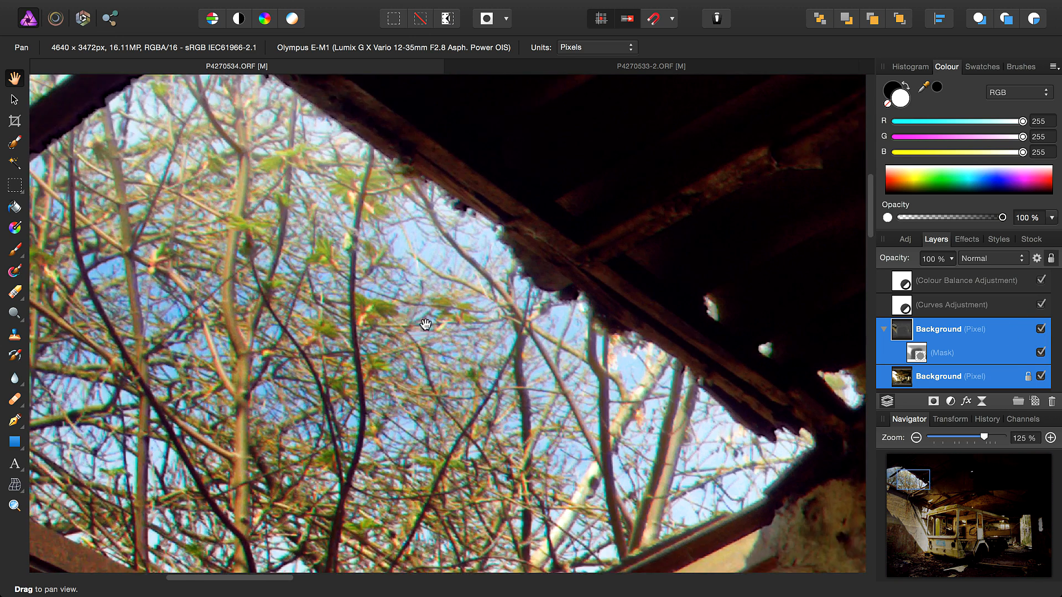
# Step: Check the treetop edges, then select the Colour Balance adjustment layer
pyautogui.moveTo(425, 325); pyautogui.dragTo(487, 294)
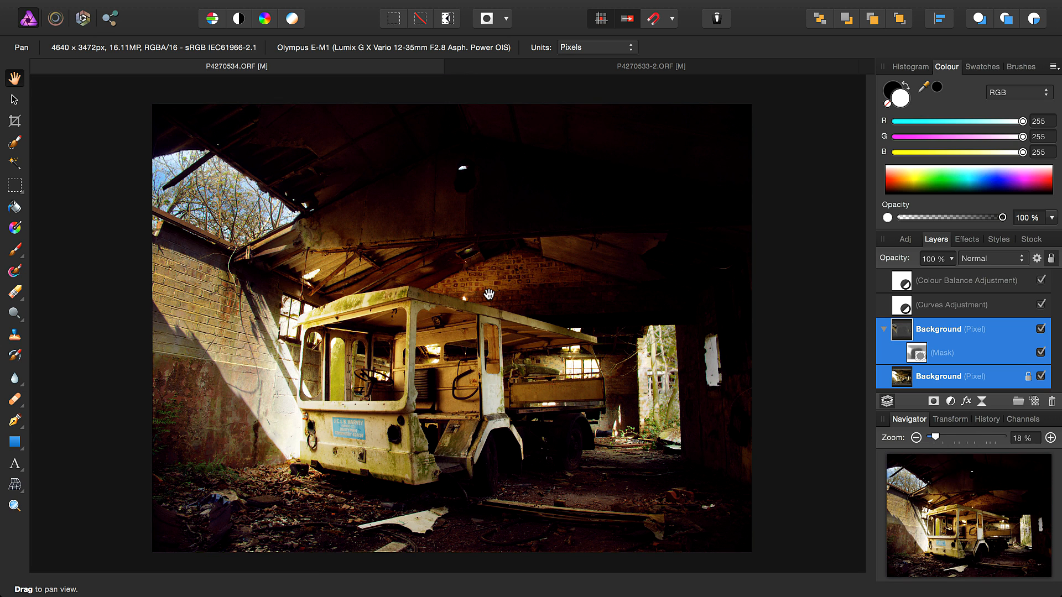
pyautogui.click(966, 281)
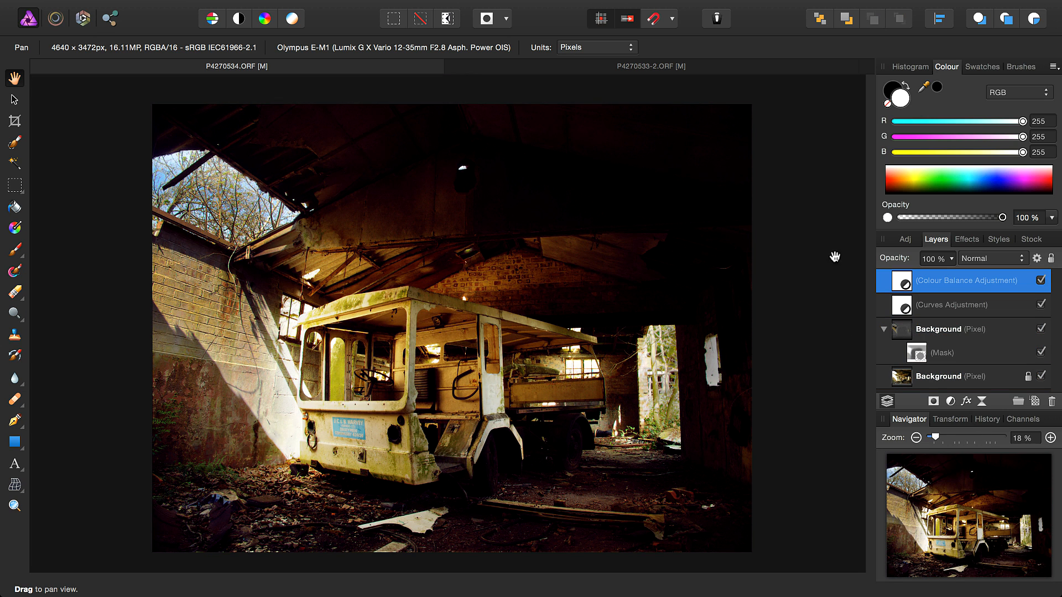
pyautogui.click(13, 120)
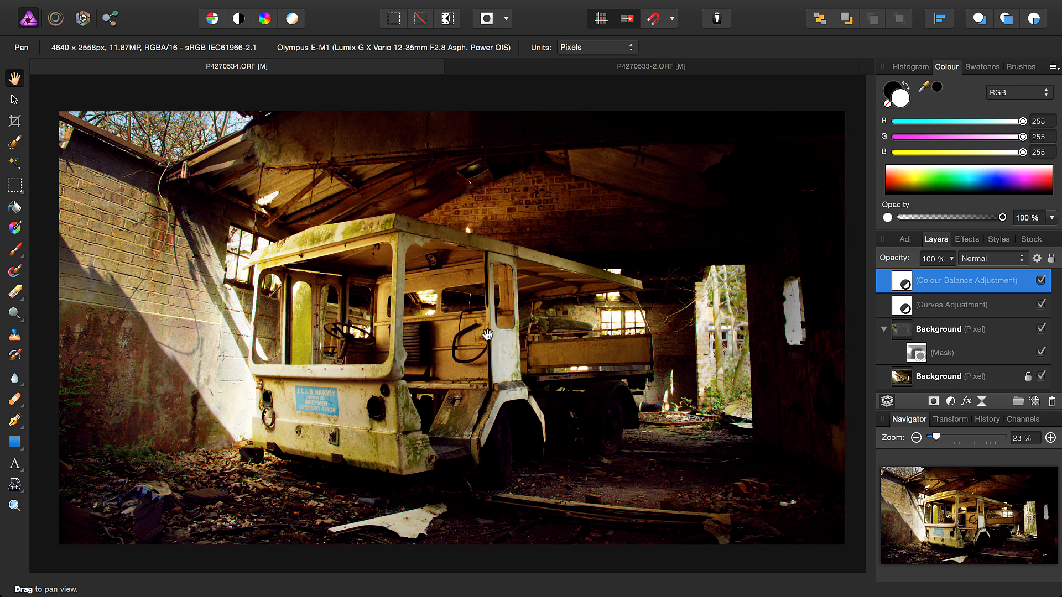
pyautogui.moveTo(350, 349)
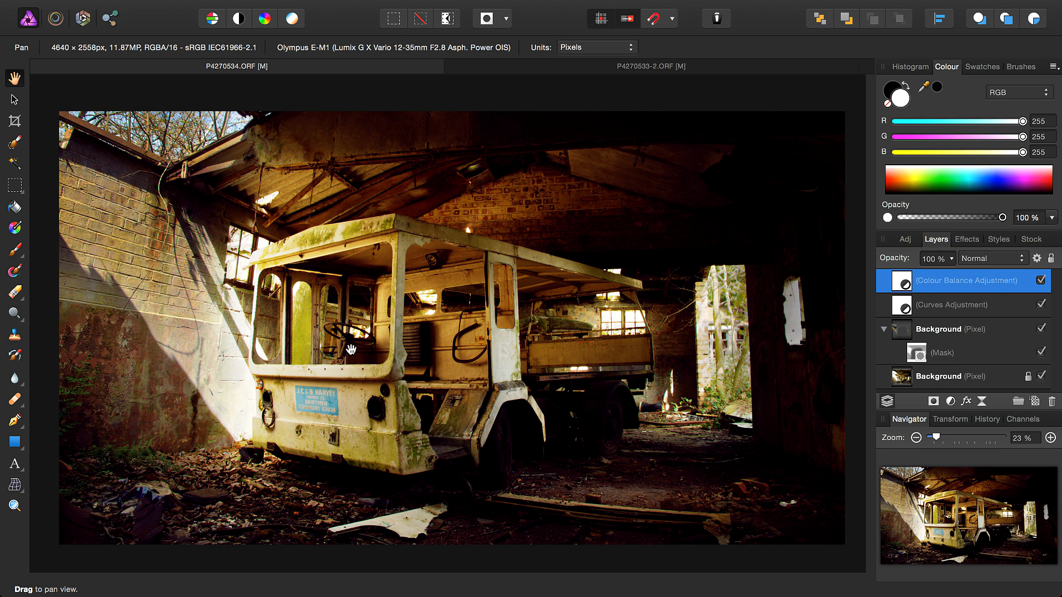
pyautogui.moveTo(916, 356)
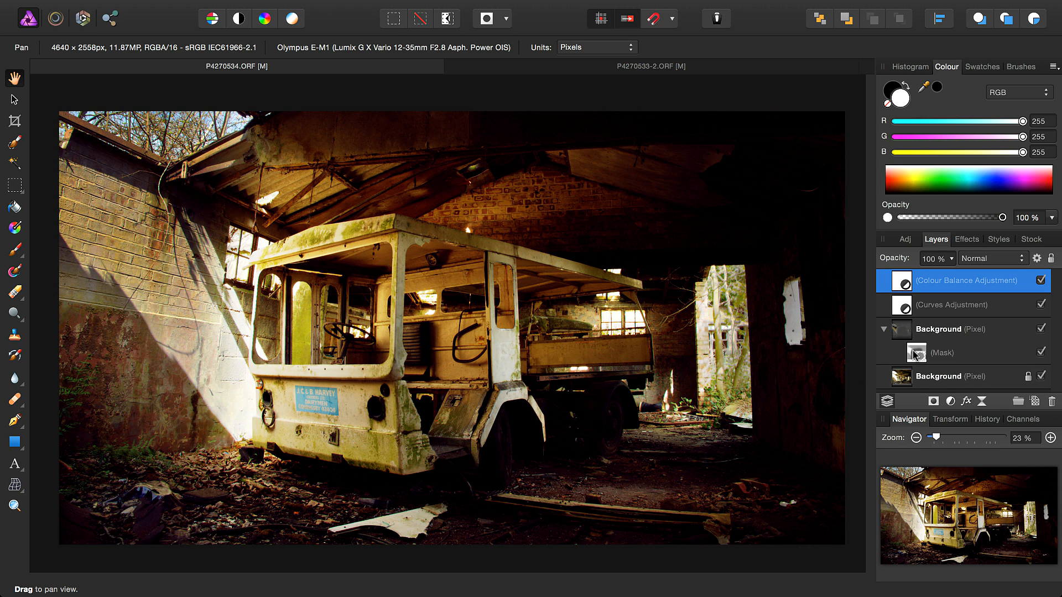
pyautogui.moveTo(703, 303)
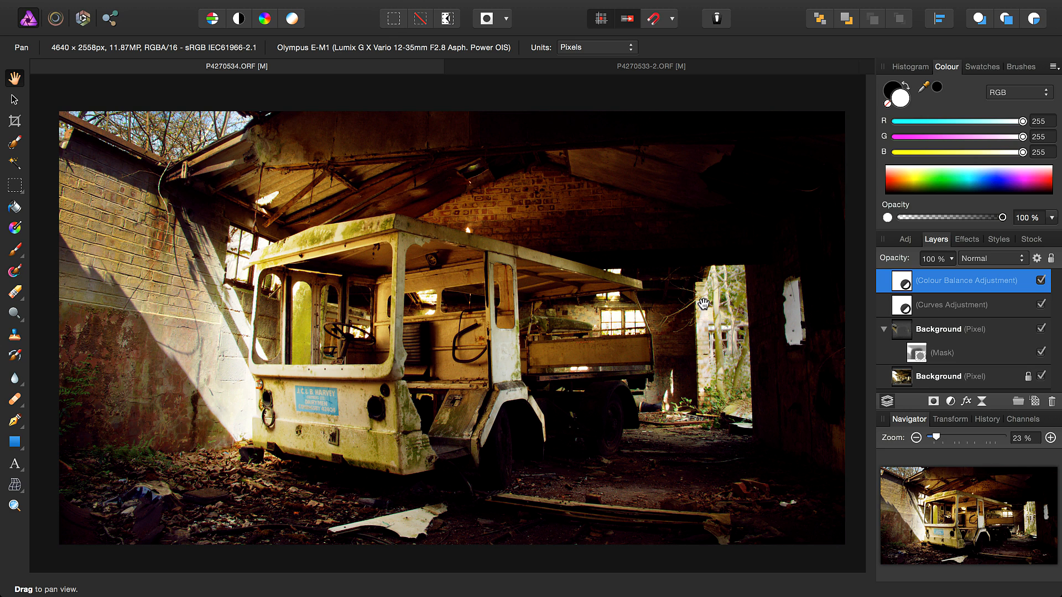
pyautogui.moveTo(906, 353)
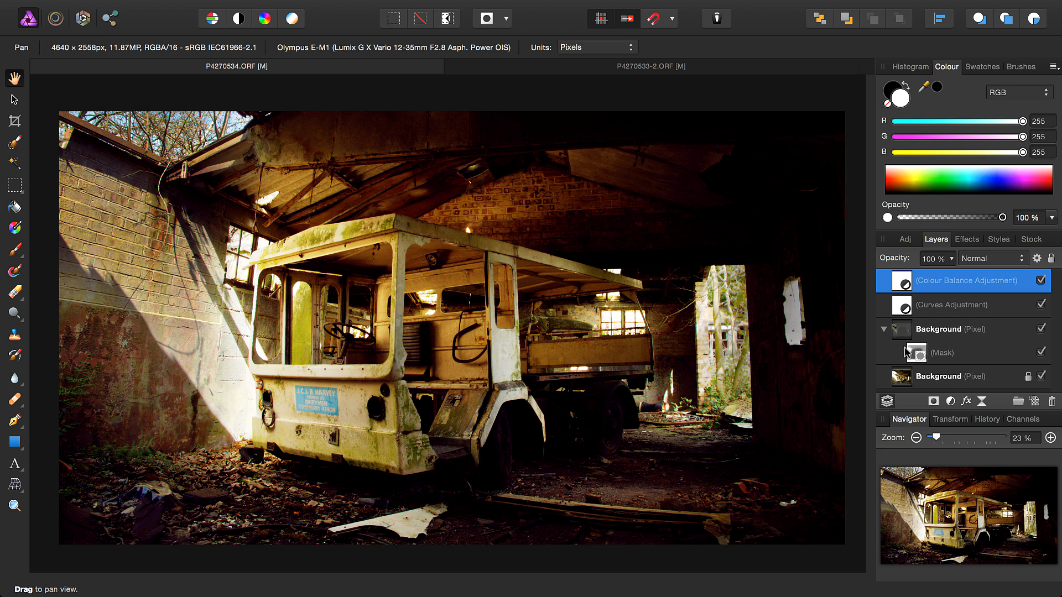
pyautogui.moveTo(895, 361)
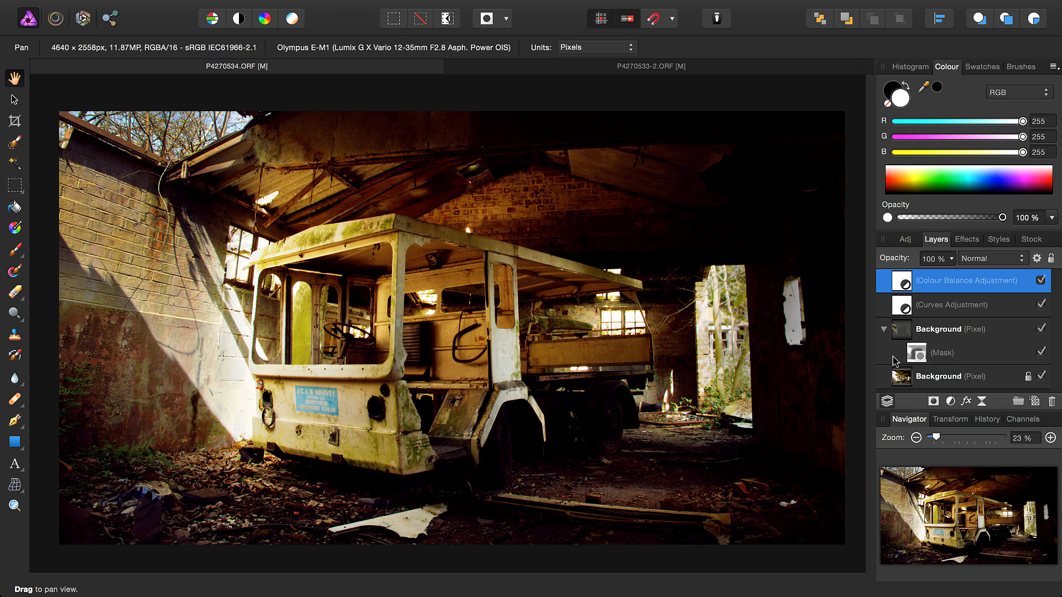
pyautogui.moveTo(690, 307)
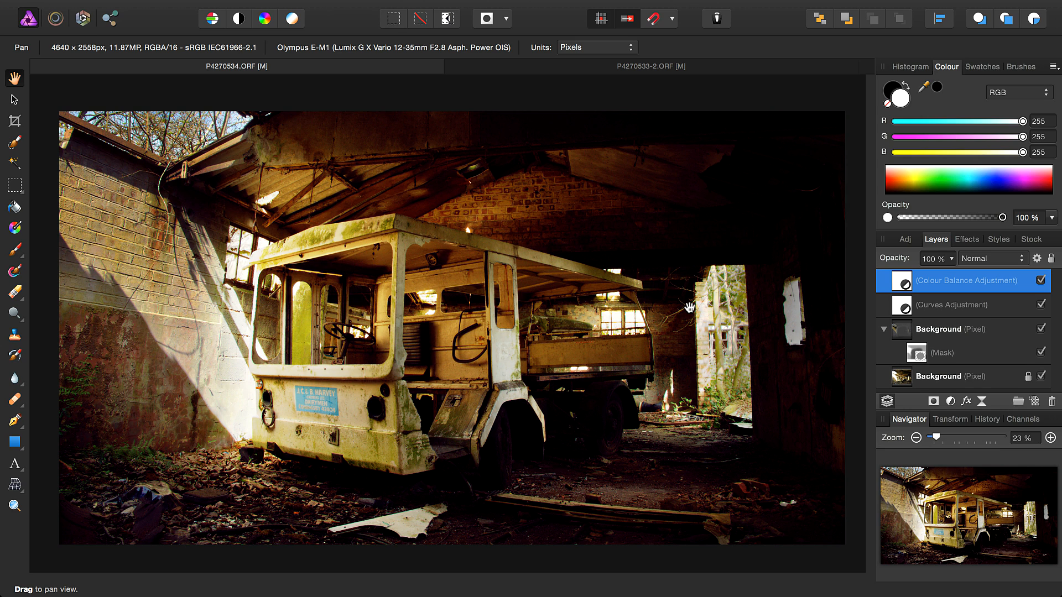
pyautogui.moveTo(948, 370)
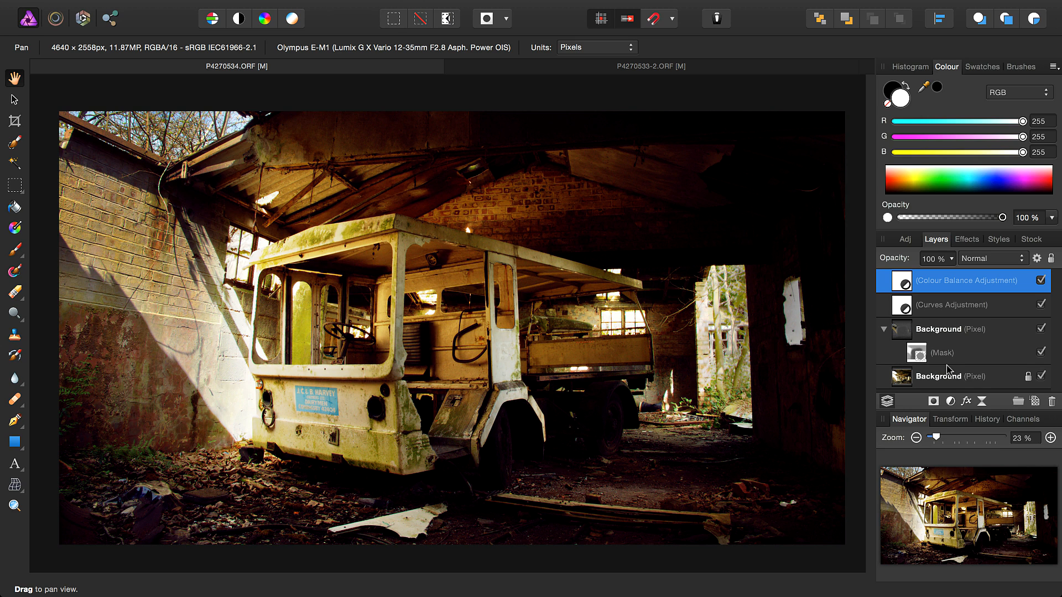
pyautogui.moveTo(913, 352)
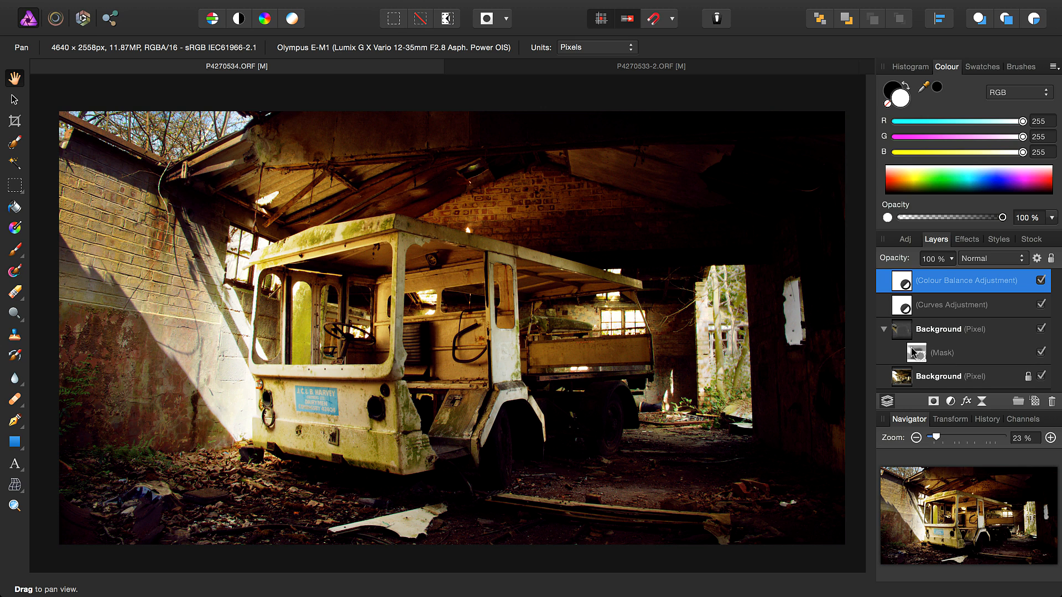
pyautogui.moveTo(625, 344)
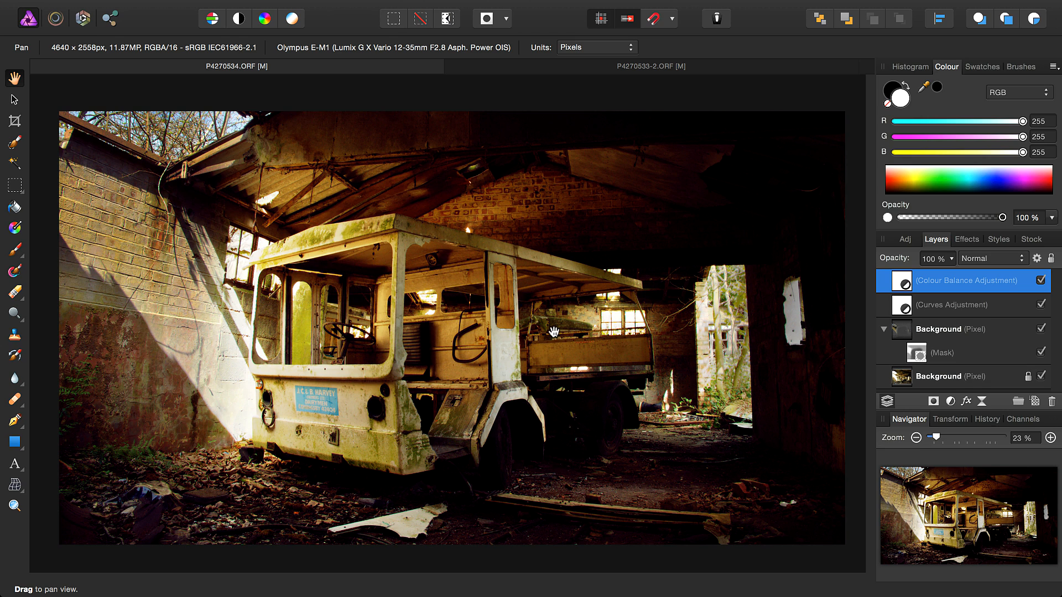
pyautogui.moveTo(565, 331)
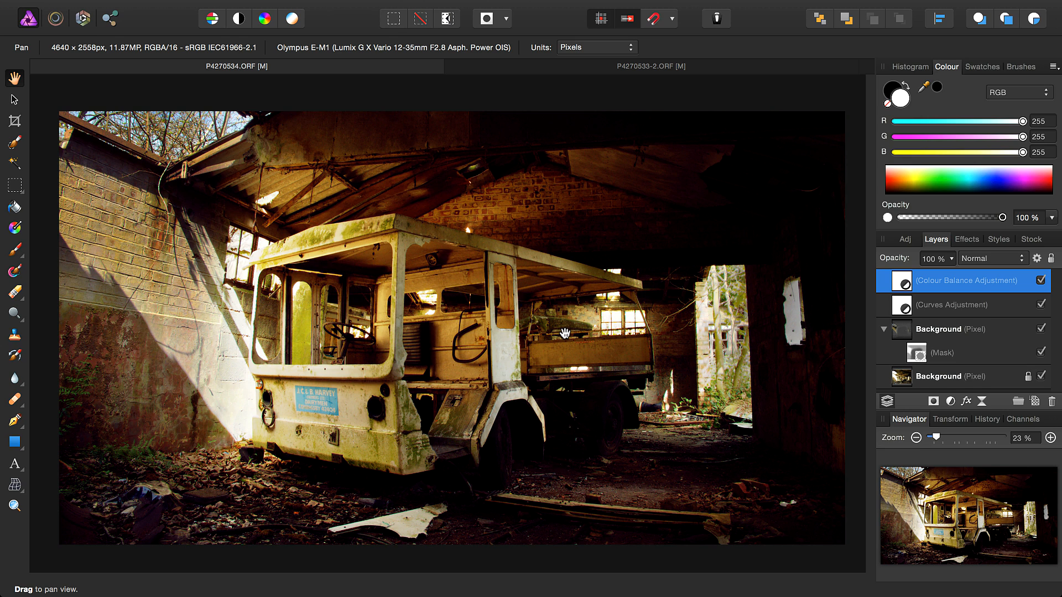